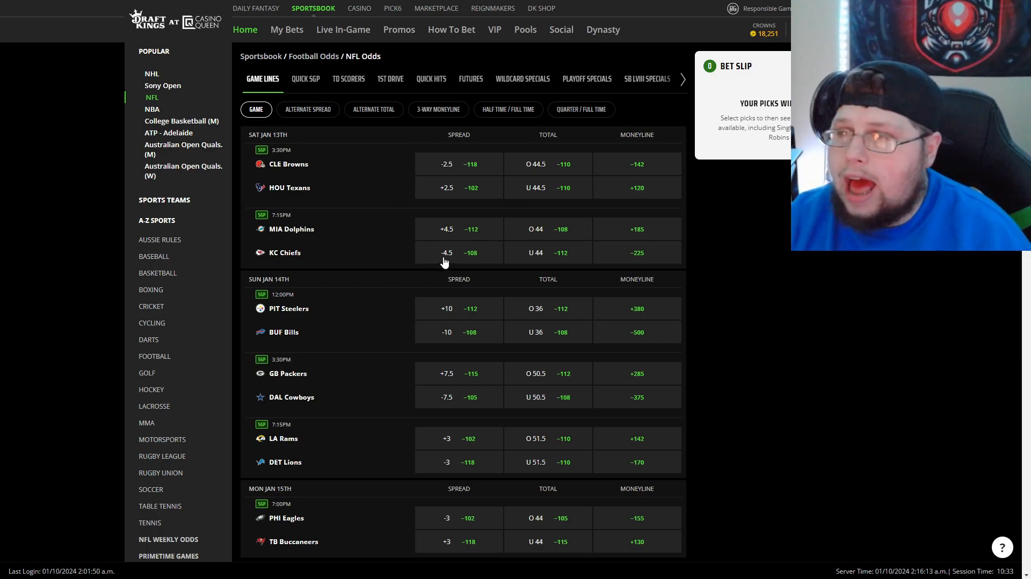
mouse_move(442, 264)
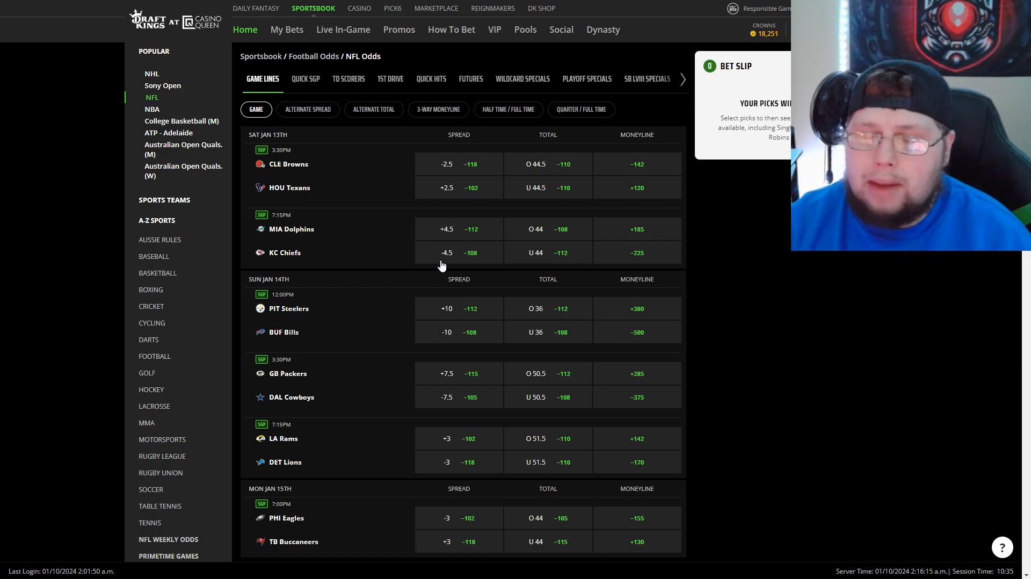
mouse_move(441, 256)
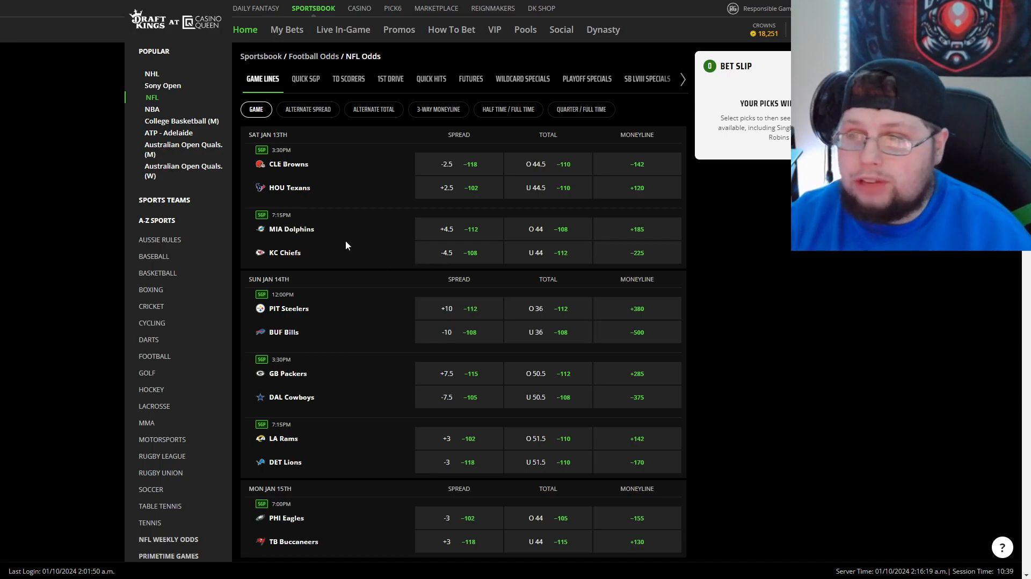
mouse_move(321, 252)
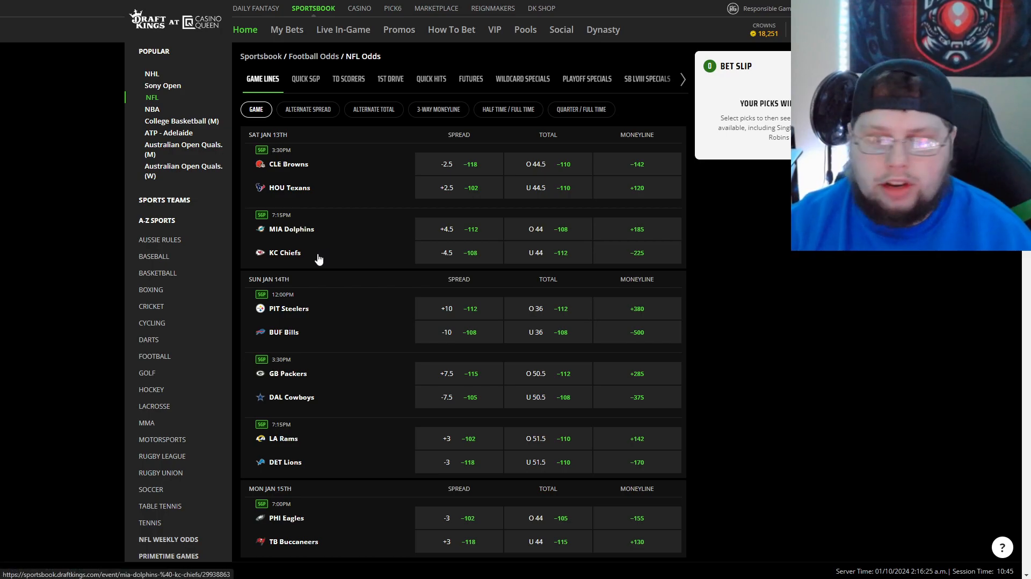
mouse_move(320, 256)
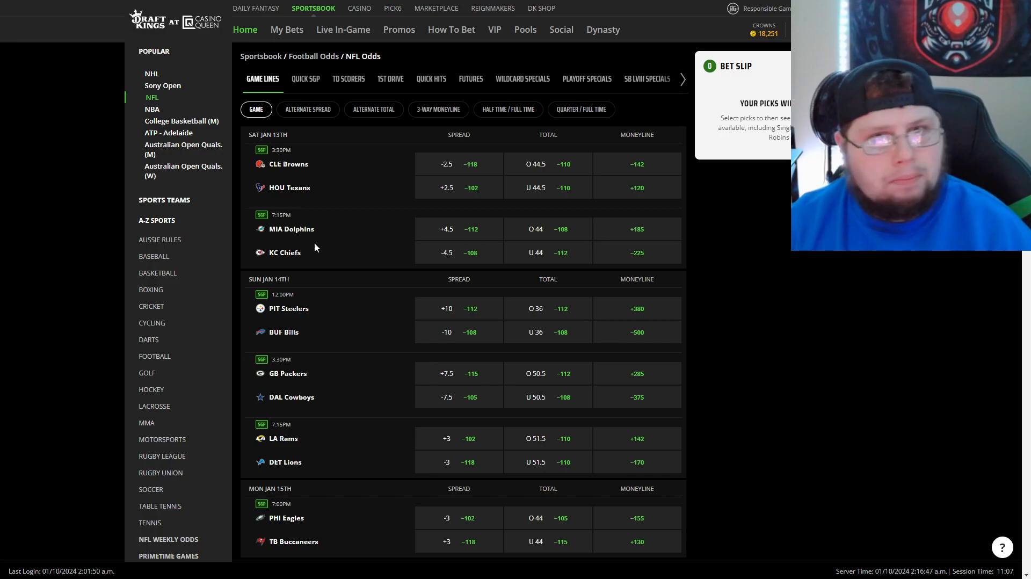
mouse_move(312, 251)
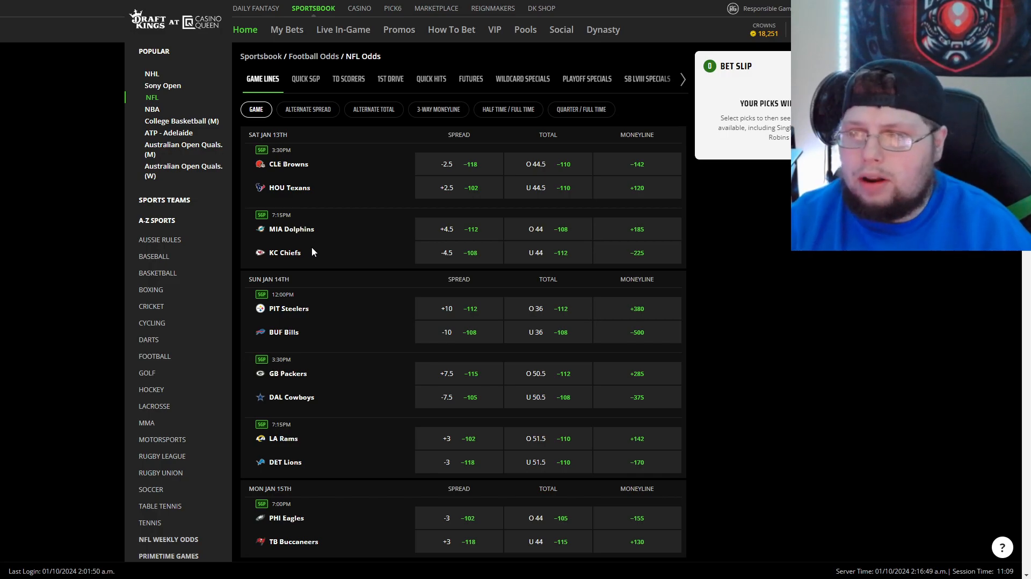
mouse_move(312, 254)
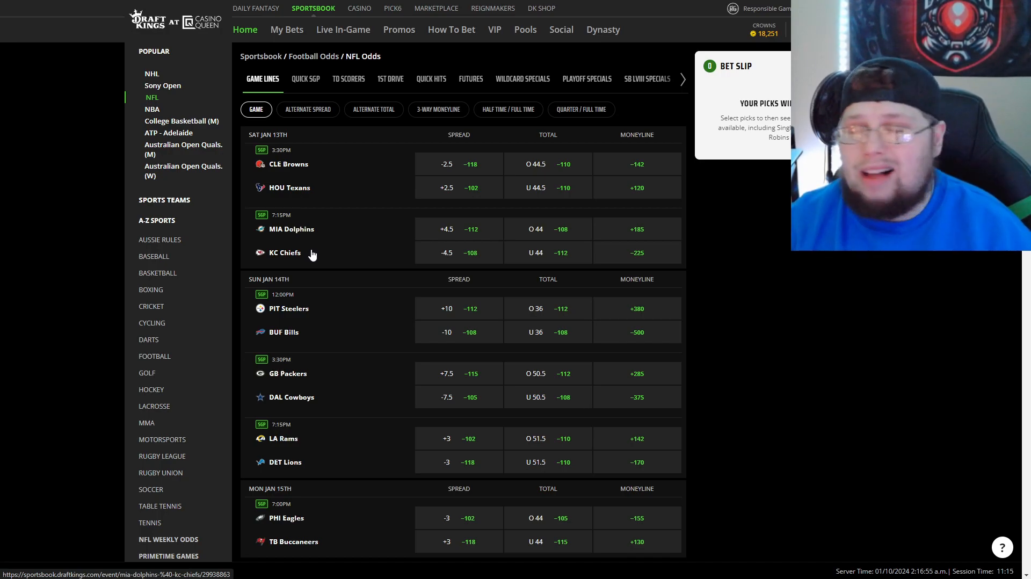
mouse_move(328, 264)
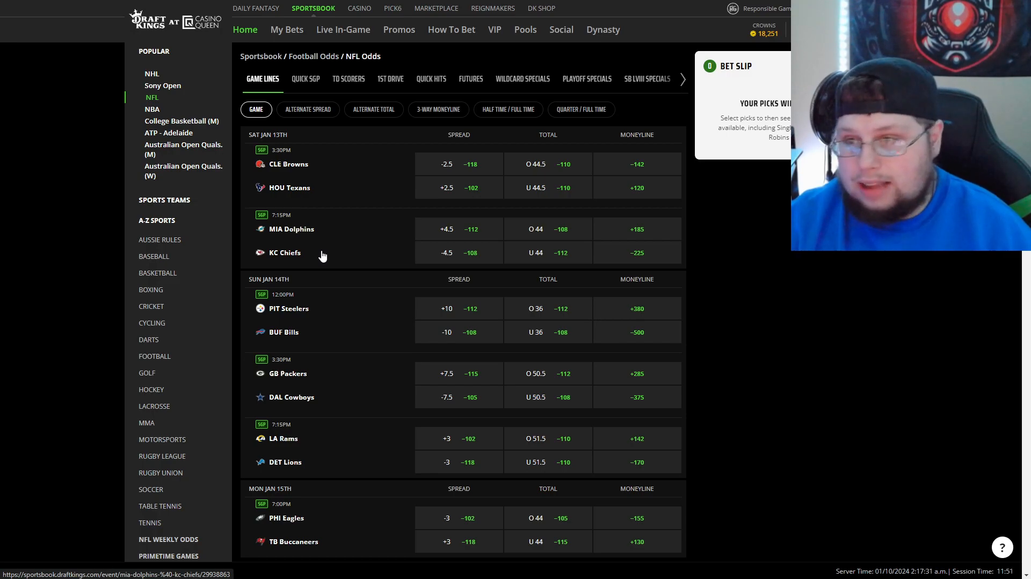
mouse_move(327, 253)
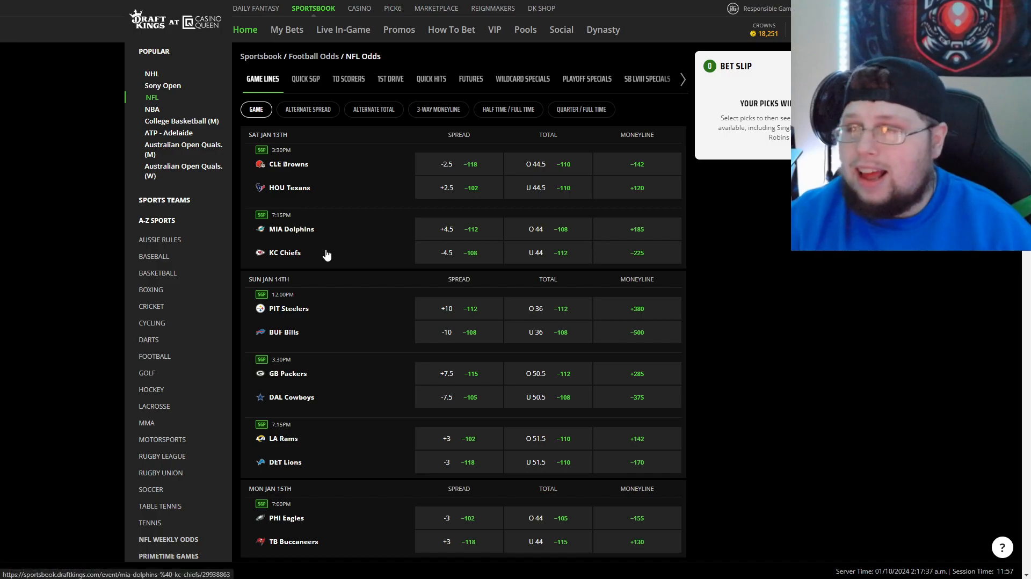
mouse_move(323, 256)
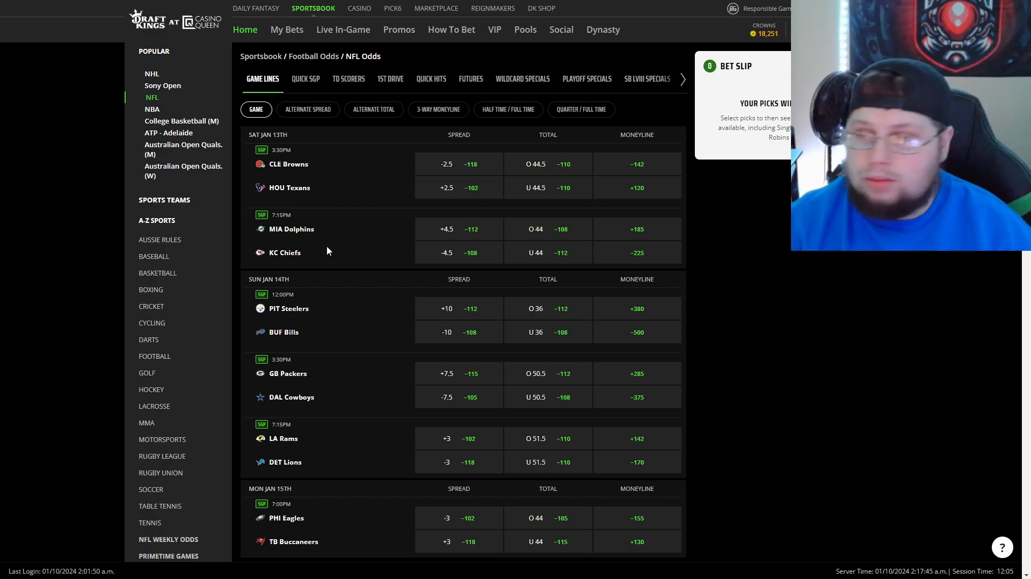
mouse_move(297, 236)
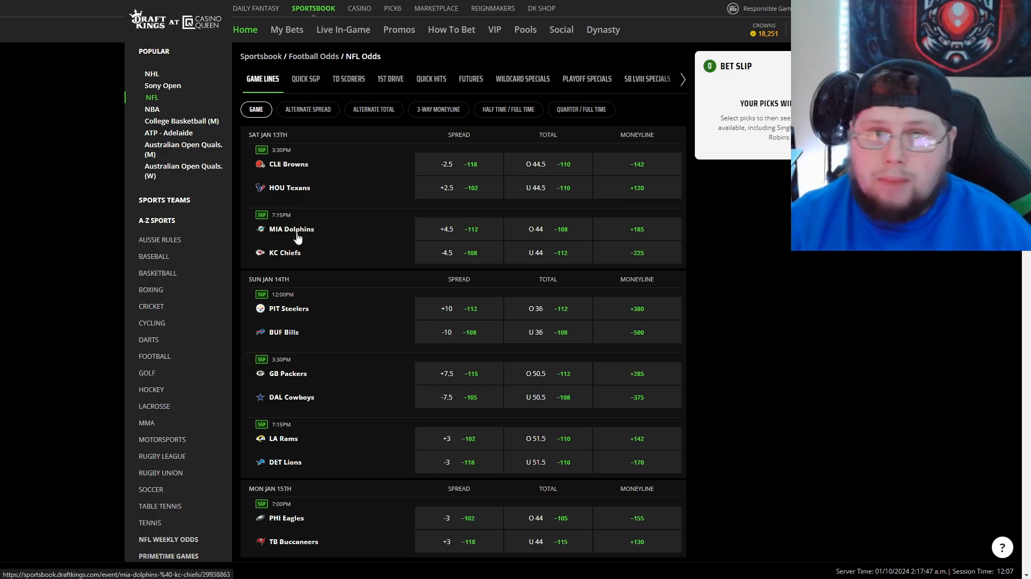
mouse_move(338, 208)
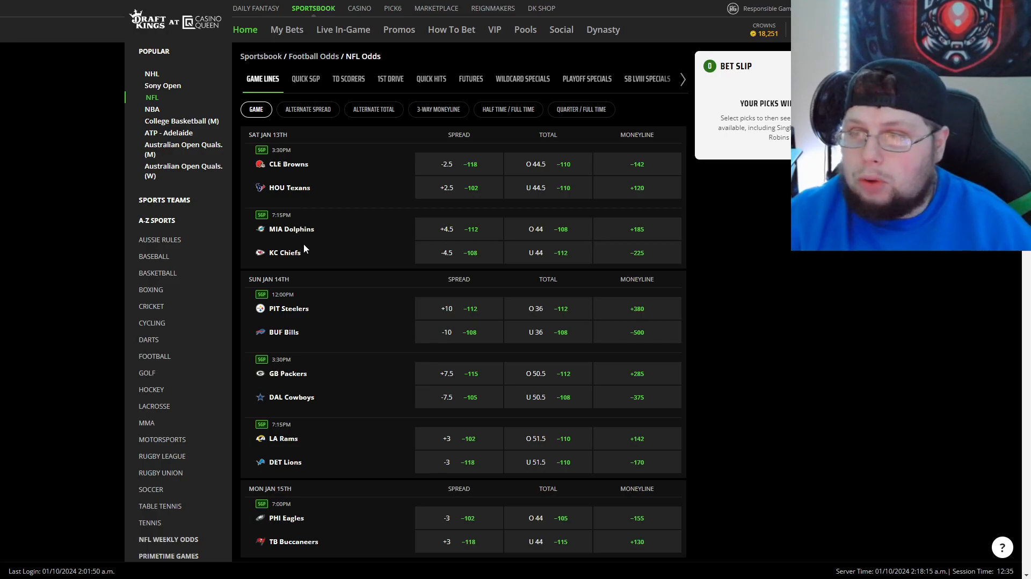
mouse_move(302, 252)
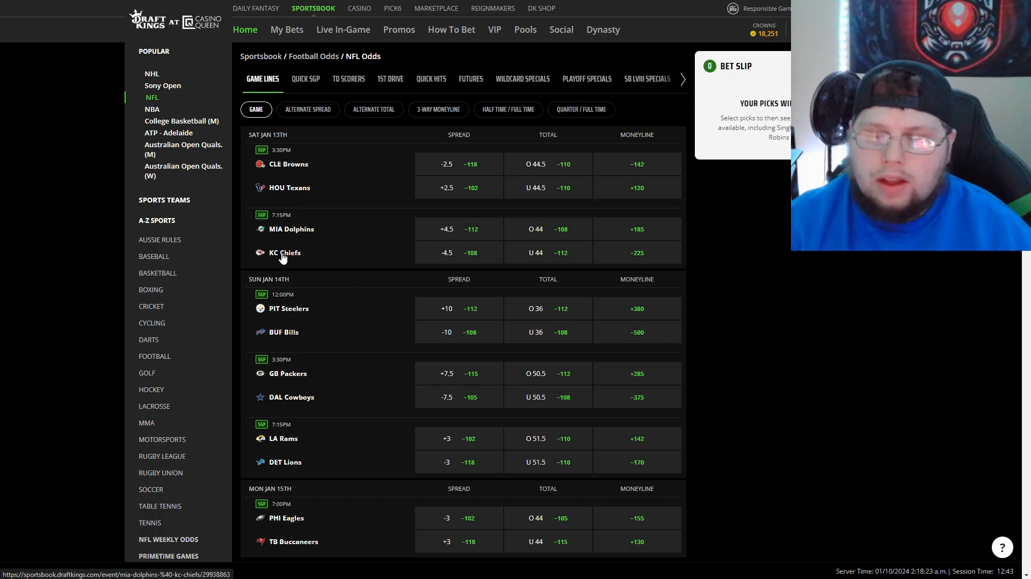
mouse_move(283, 257)
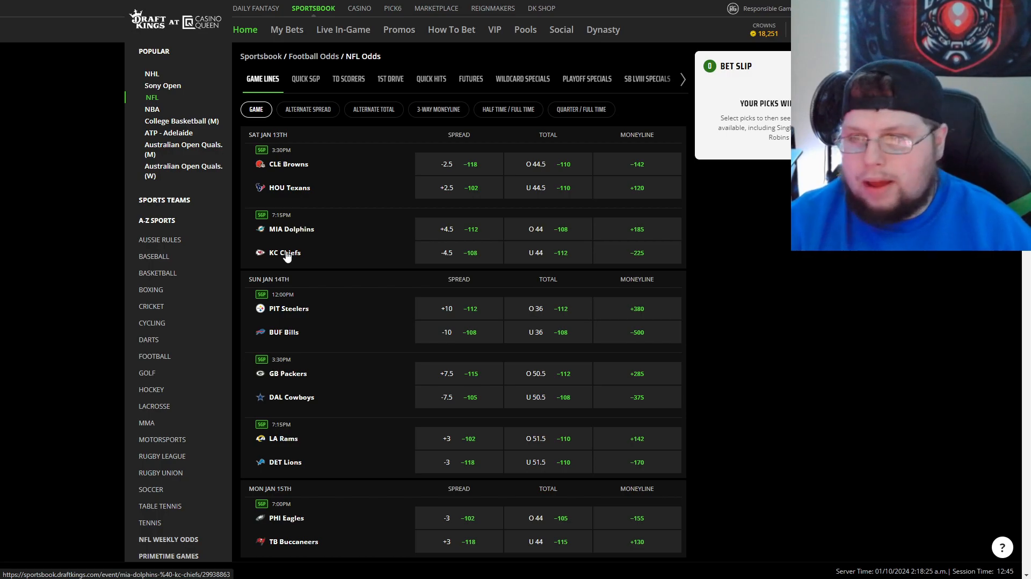
mouse_move(462, 268)
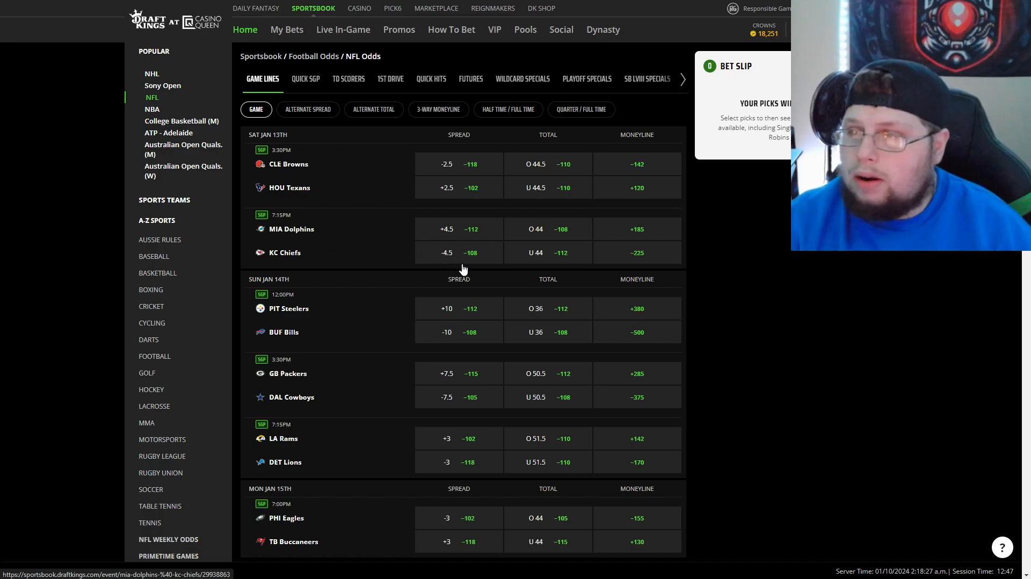
mouse_move(424, 293)
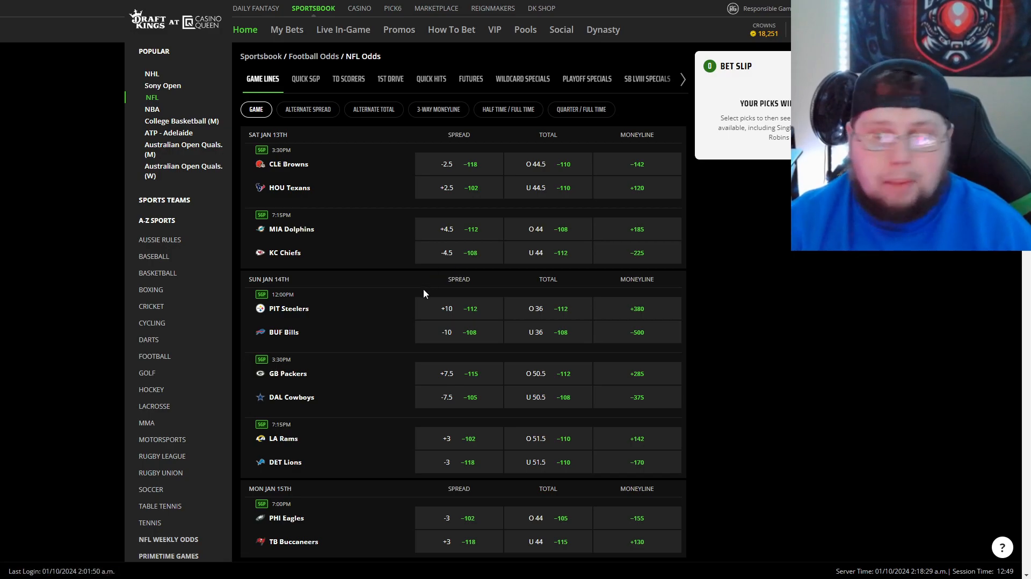
mouse_move(414, 285)
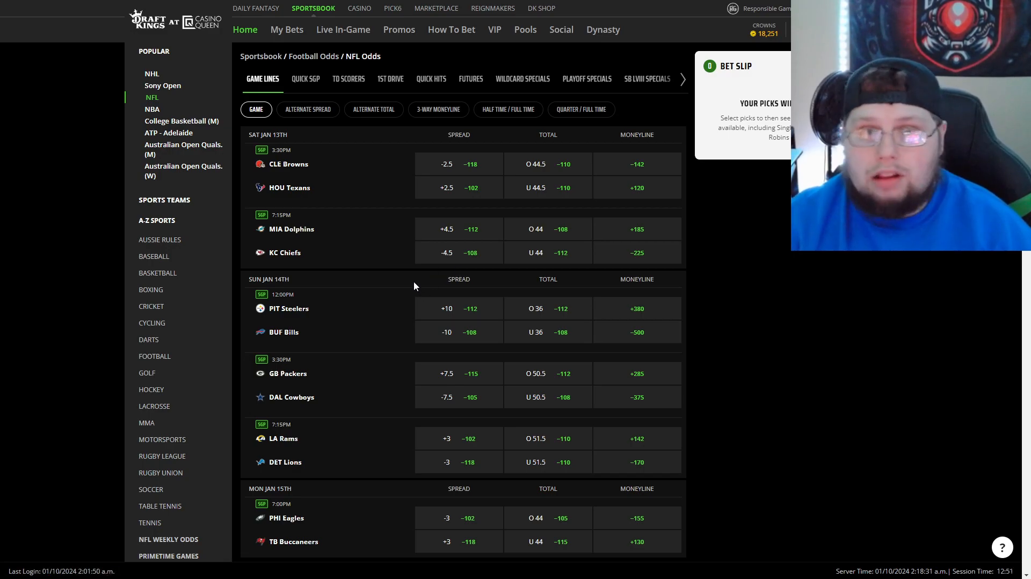
mouse_move(390, 247)
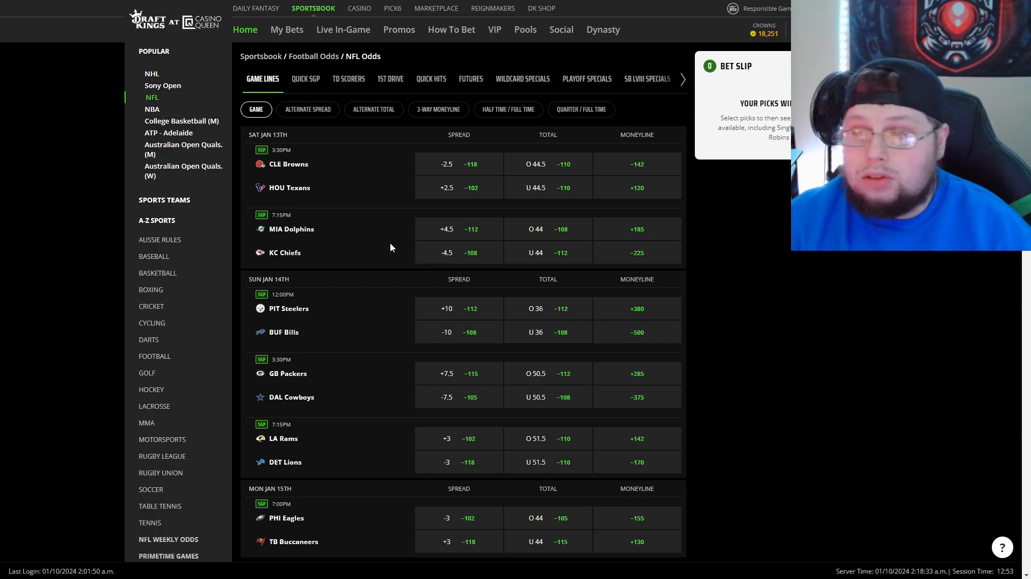
scroll("down", 3)
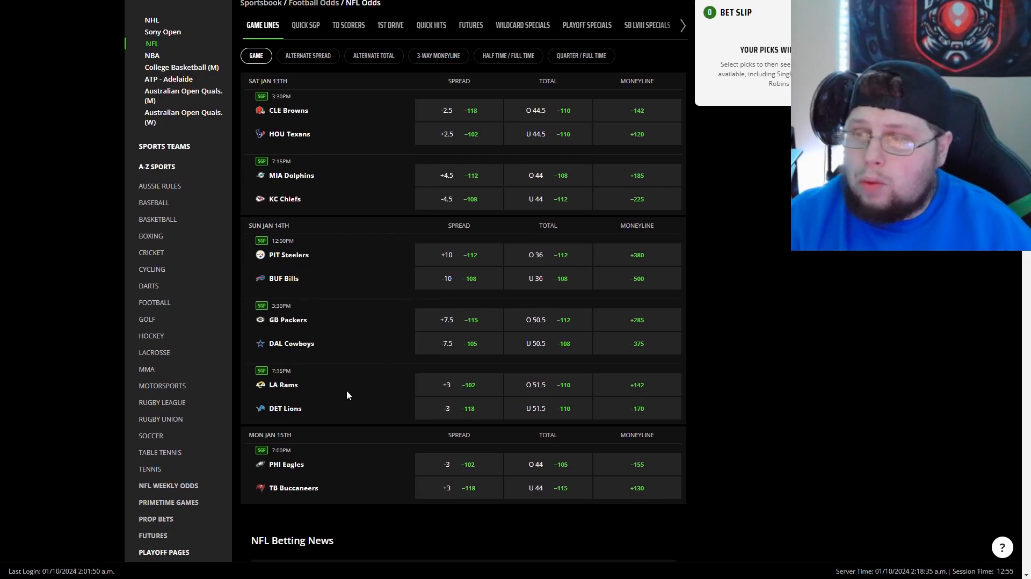
mouse_move(337, 406)
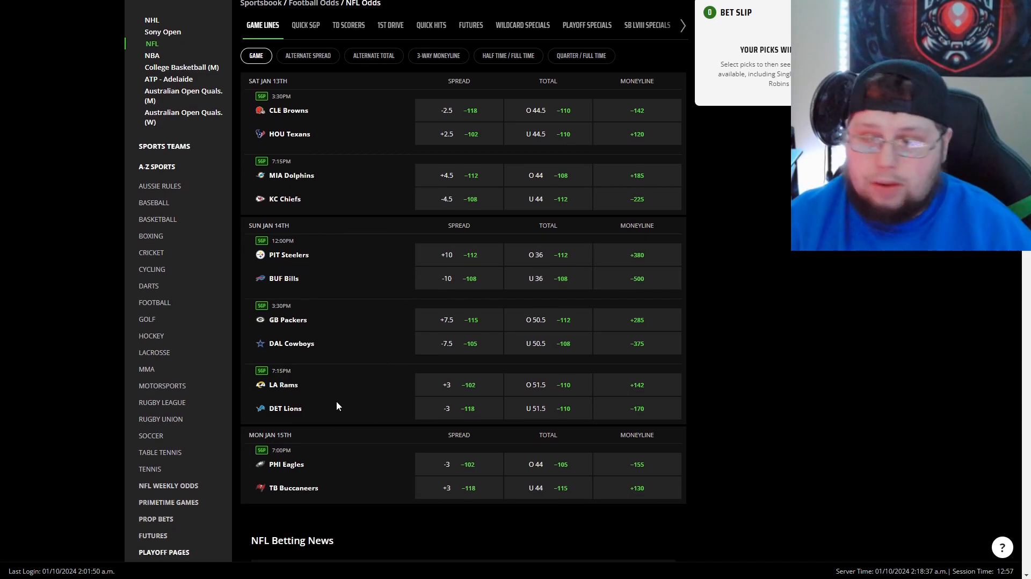
mouse_move(467, 413)
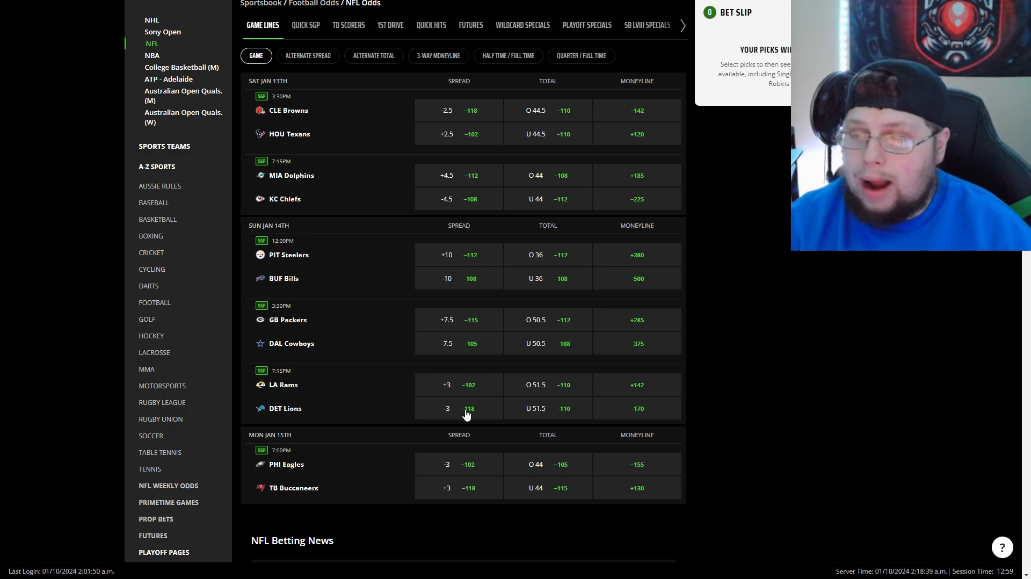
mouse_move(458, 413)
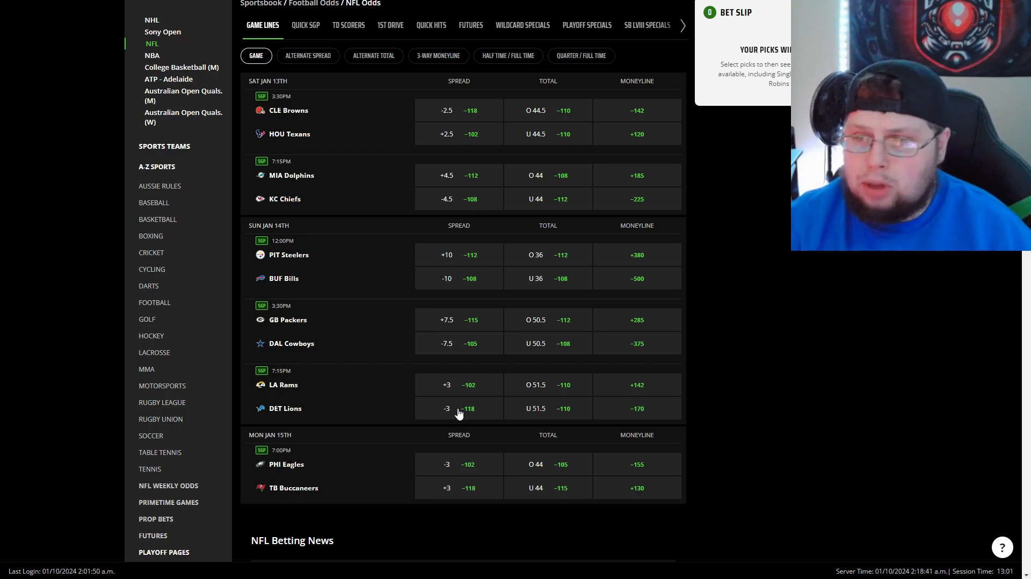
mouse_move(399, 408)
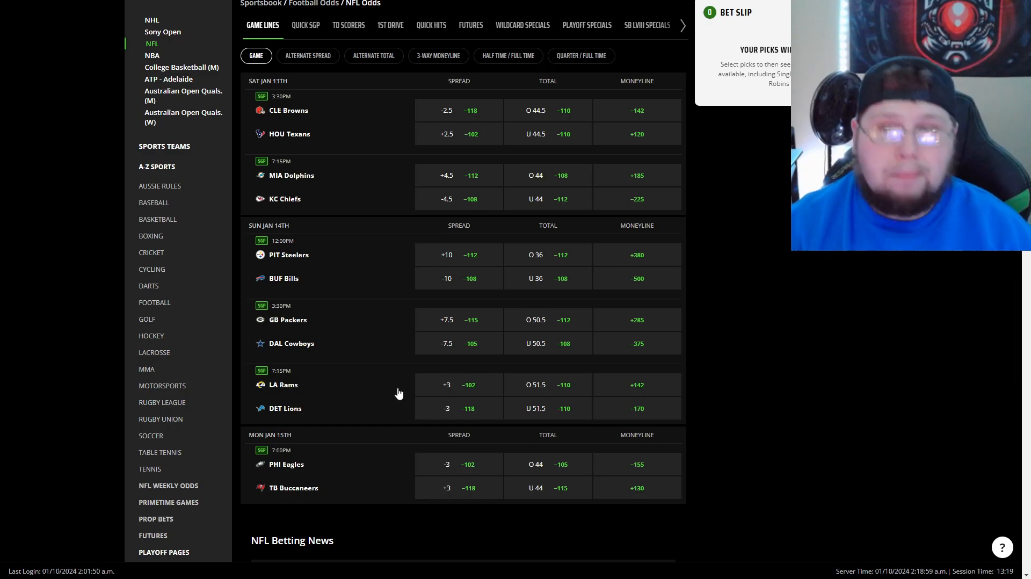
mouse_move(394, 391)
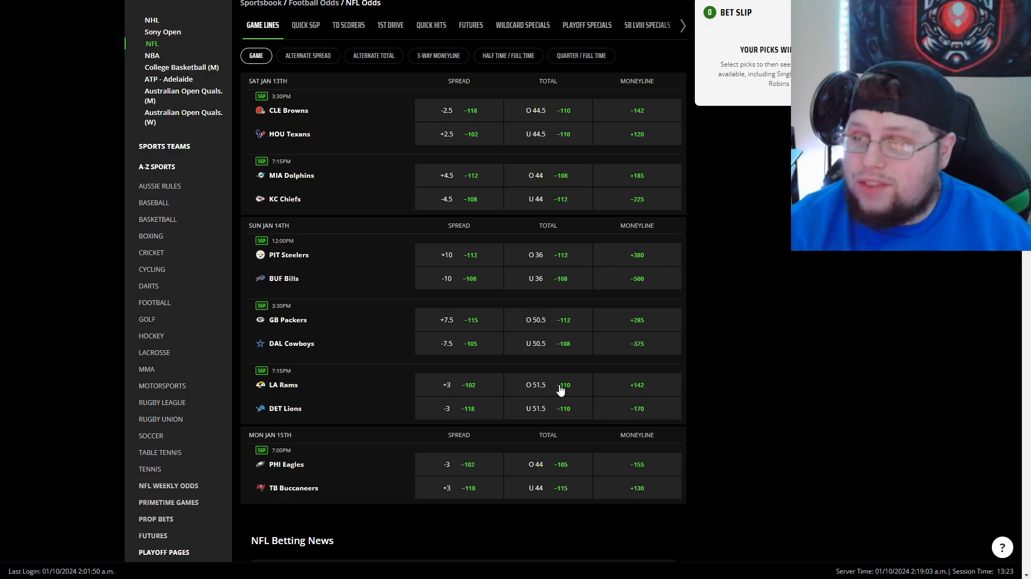
mouse_move(543, 397)
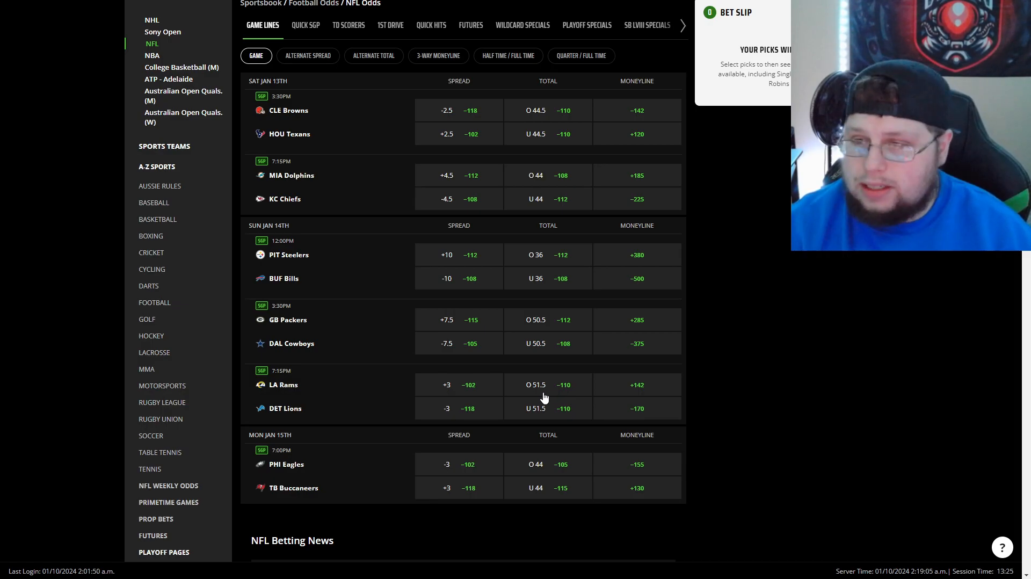
mouse_move(287, 392)
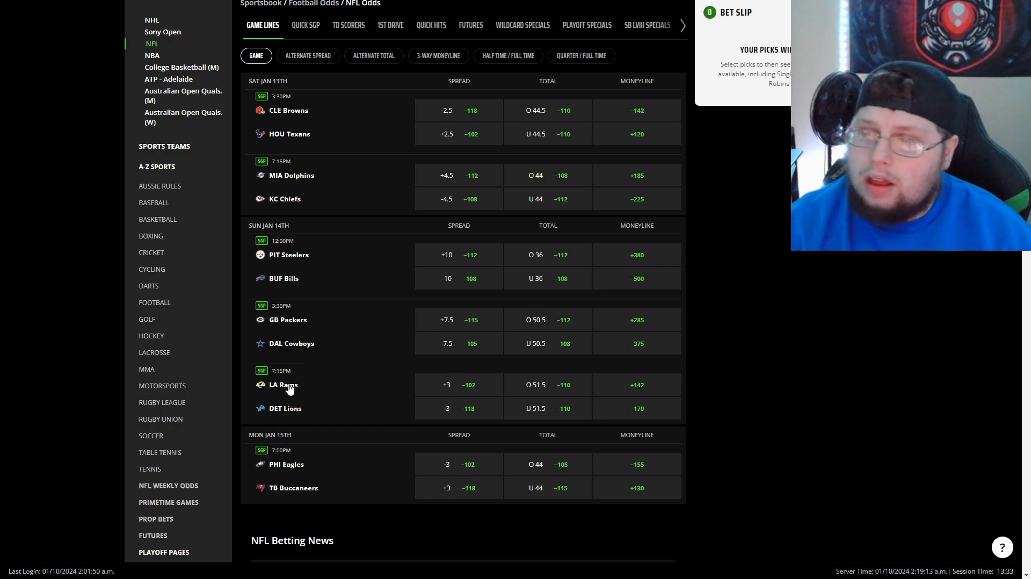
mouse_move(289, 408)
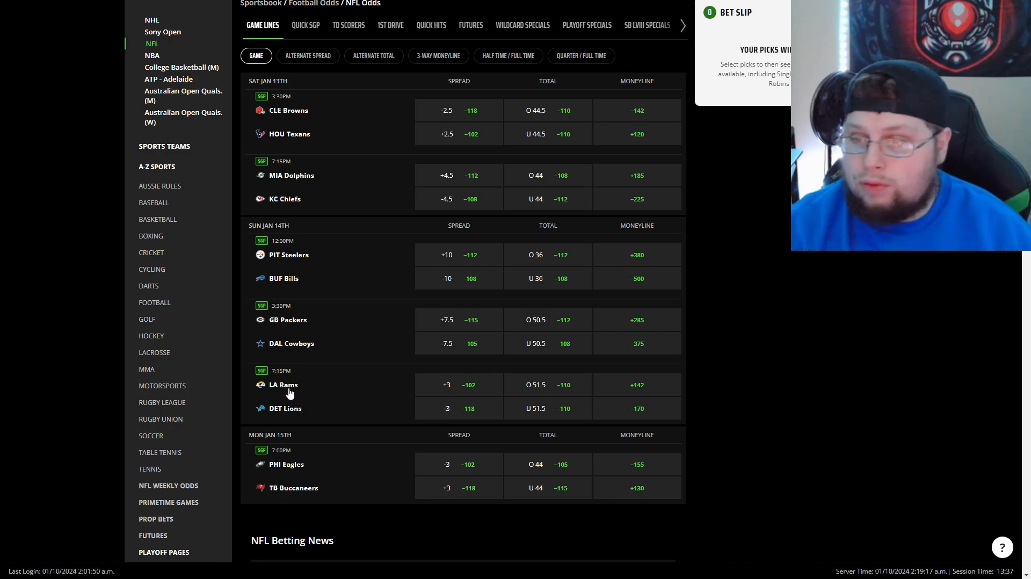
mouse_move(316, 398)
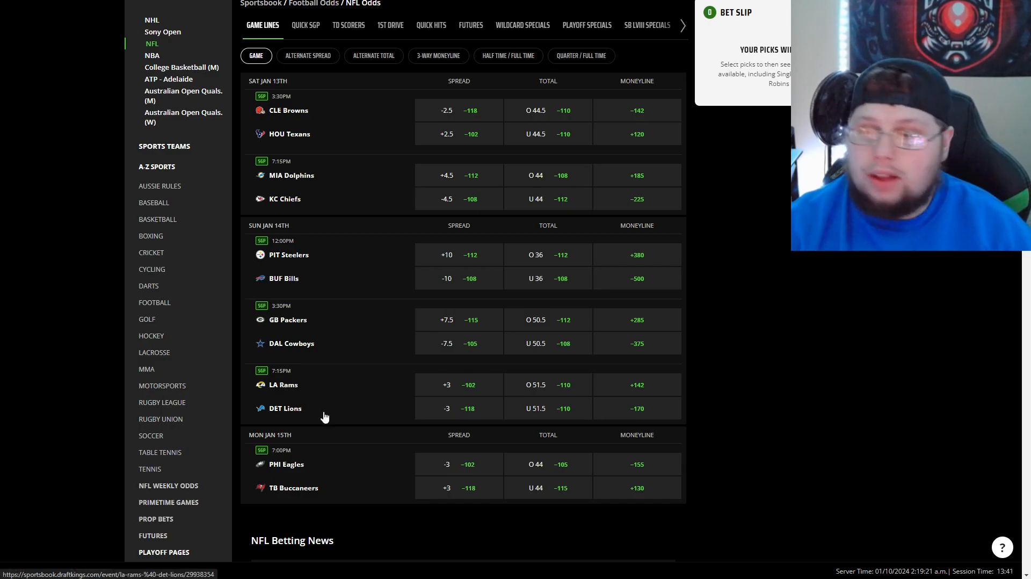
mouse_move(320, 407)
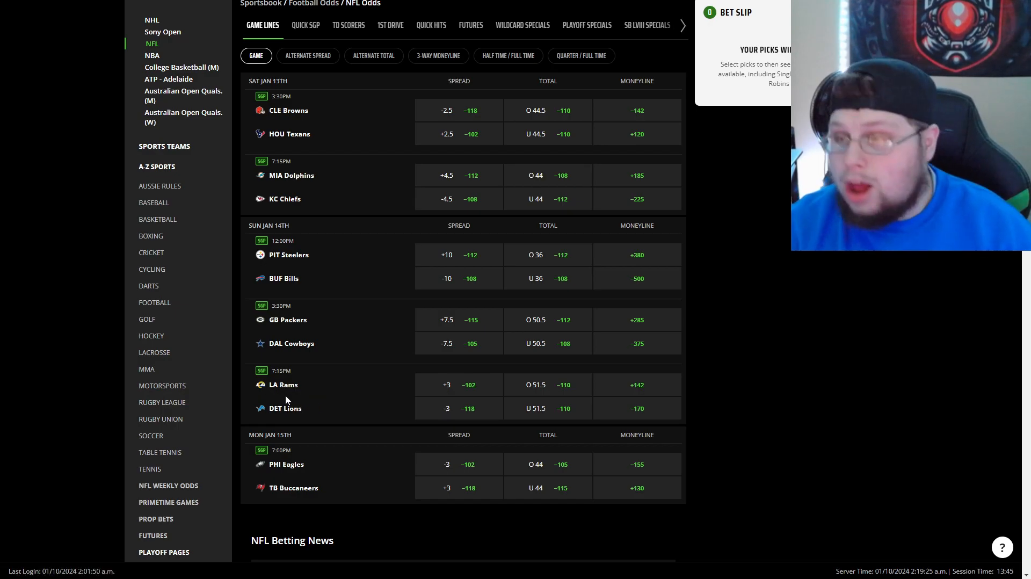
mouse_move(291, 402)
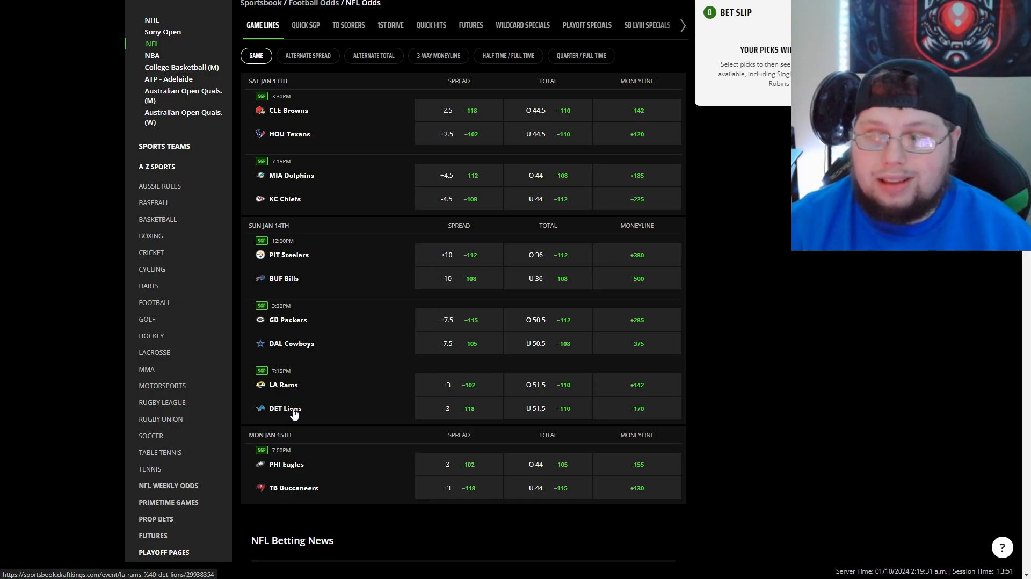
mouse_move(288, 400)
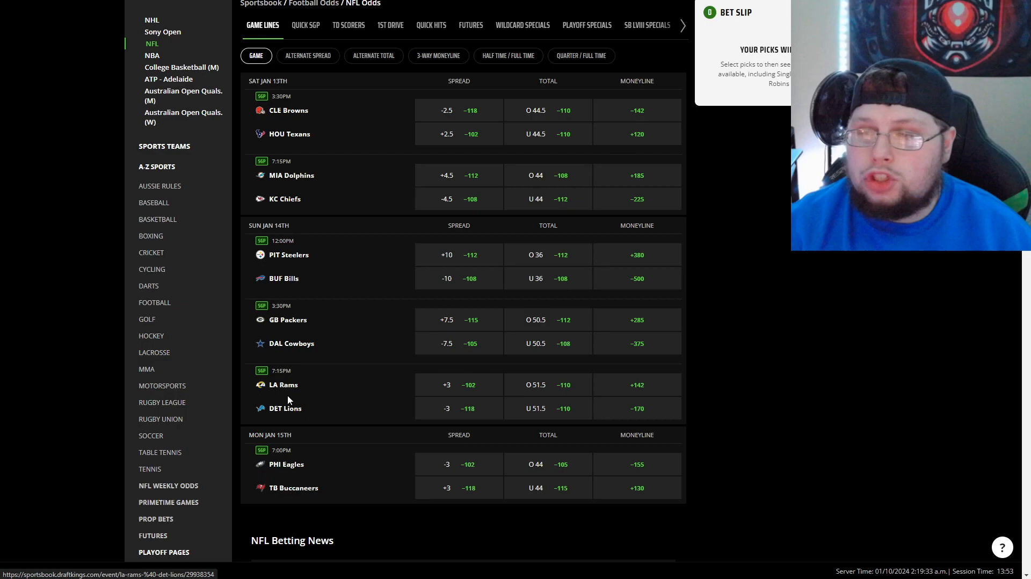
mouse_move(293, 398)
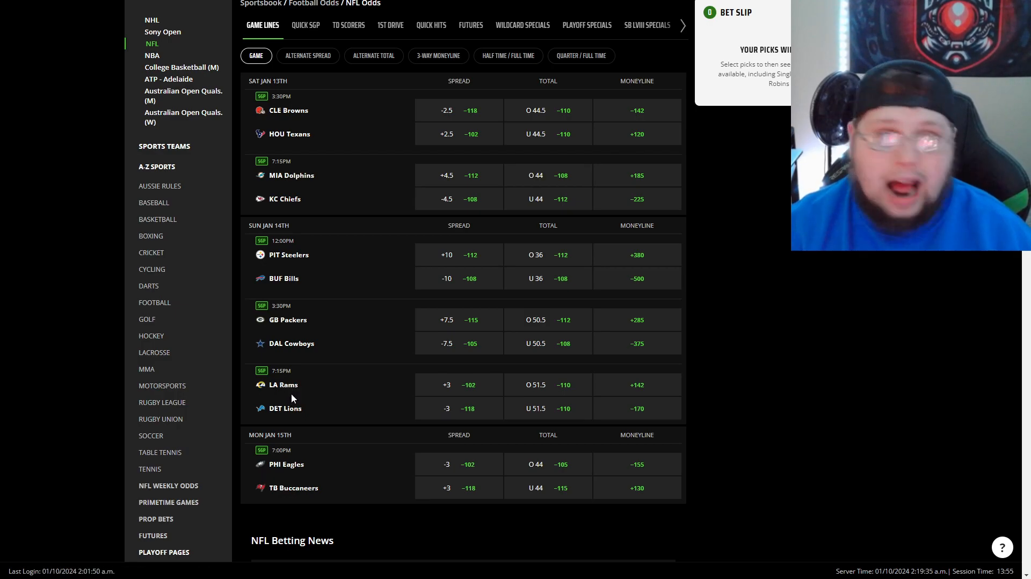
mouse_move(300, 409)
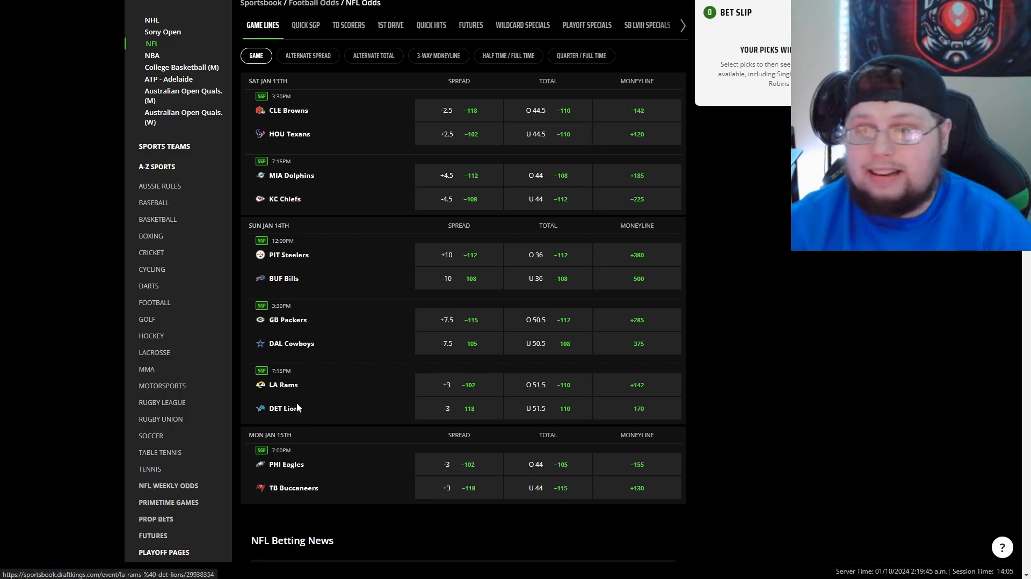
mouse_move(296, 409)
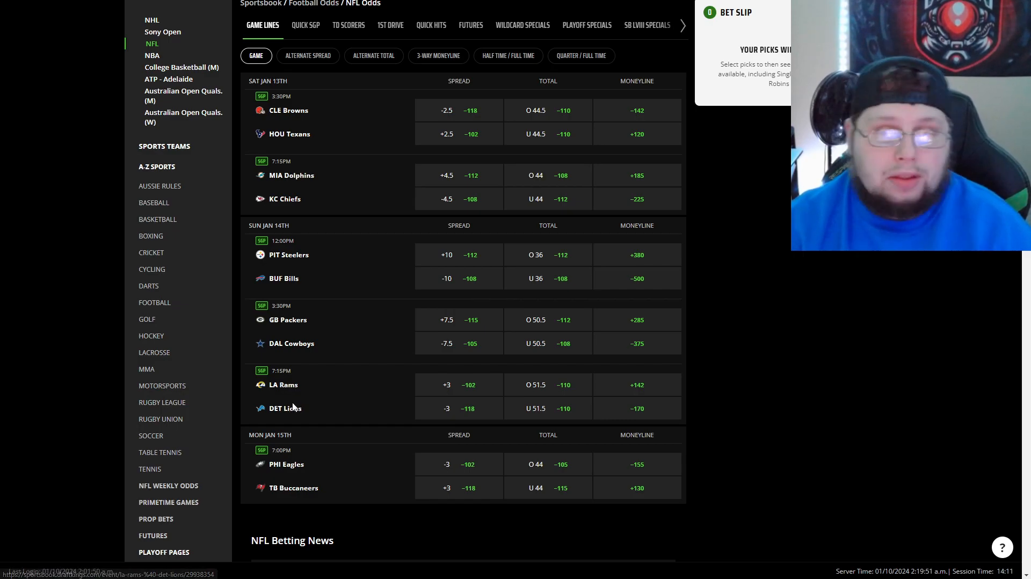
mouse_move(455, 424)
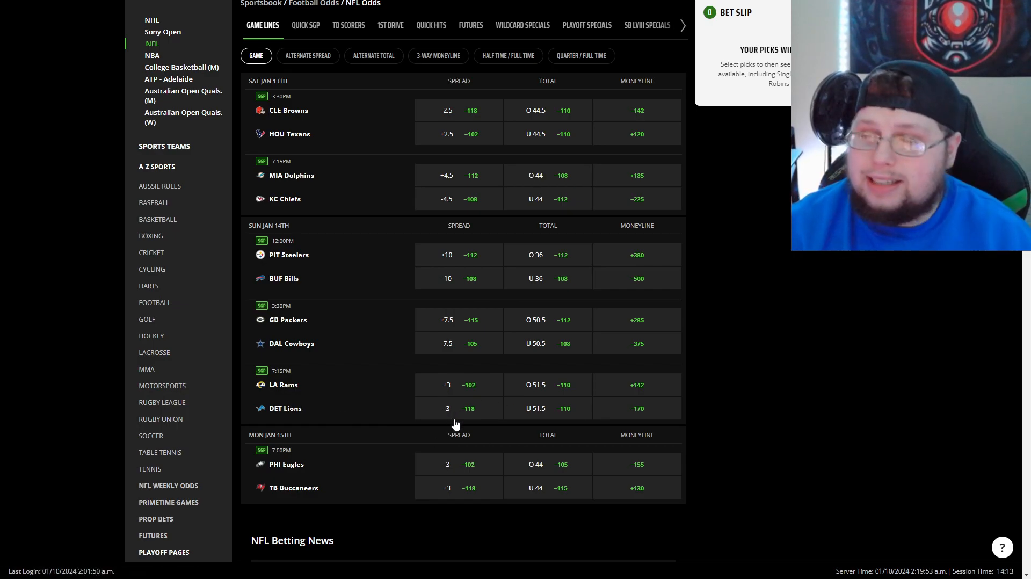
mouse_move(447, 417)
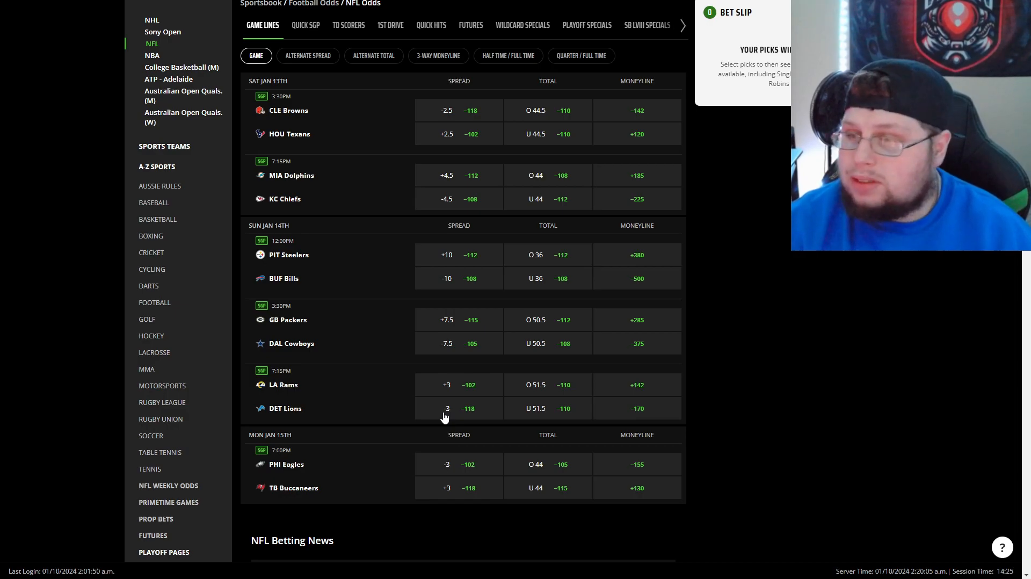
mouse_move(433, 412)
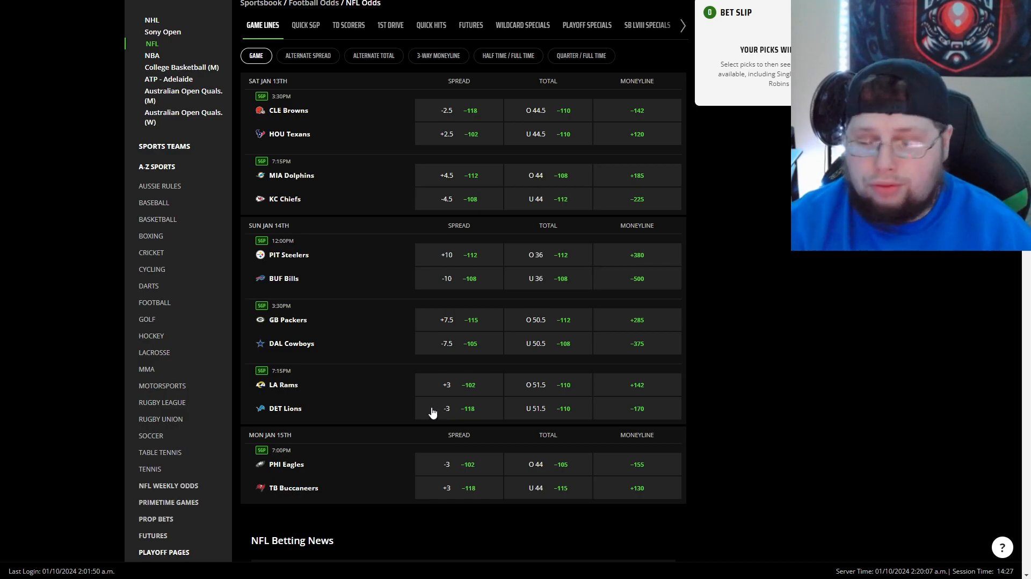
mouse_move(420, 408)
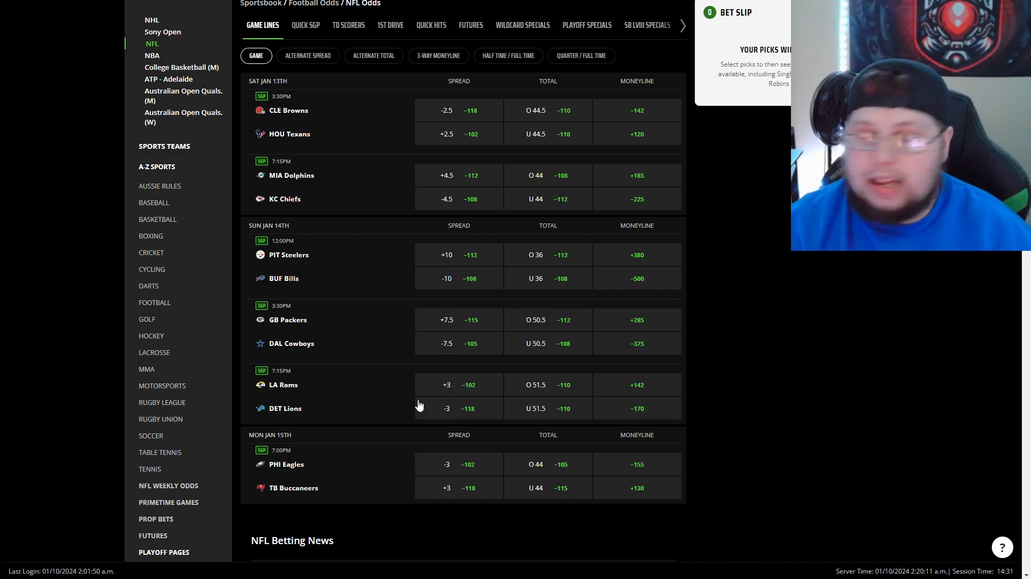
mouse_move(412, 401)
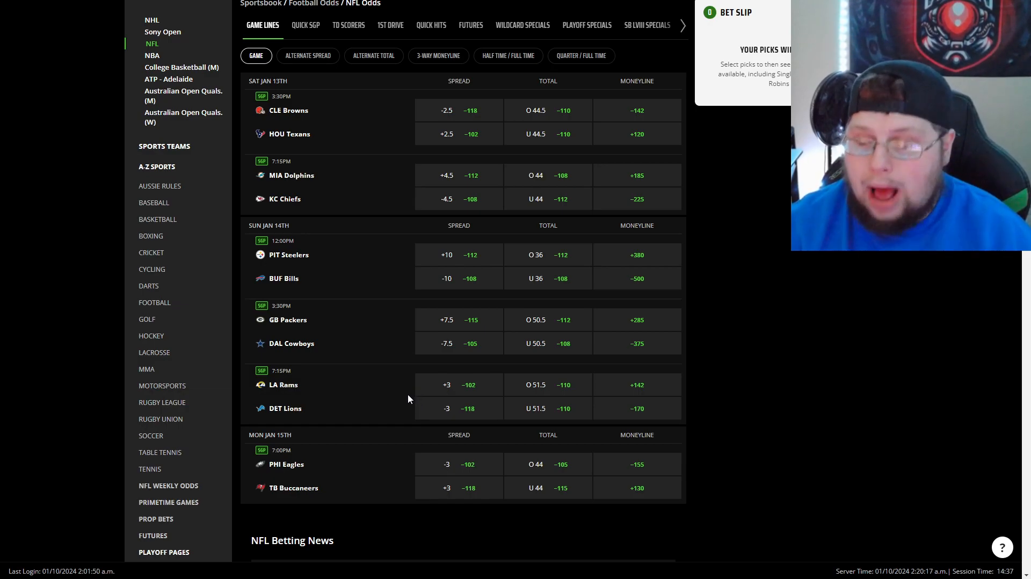
mouse_move(403, 406)
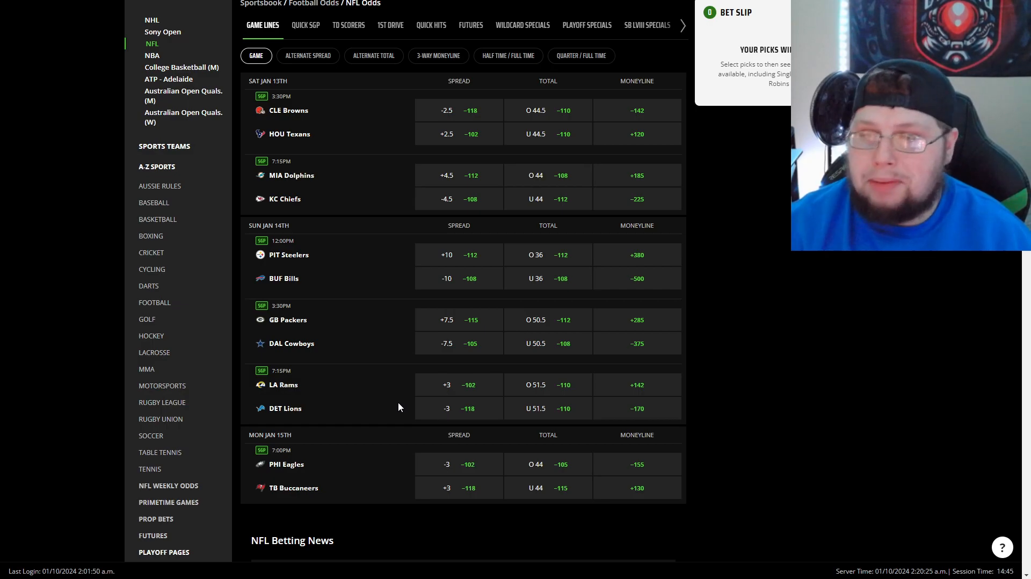
mouse_move(385, 383)
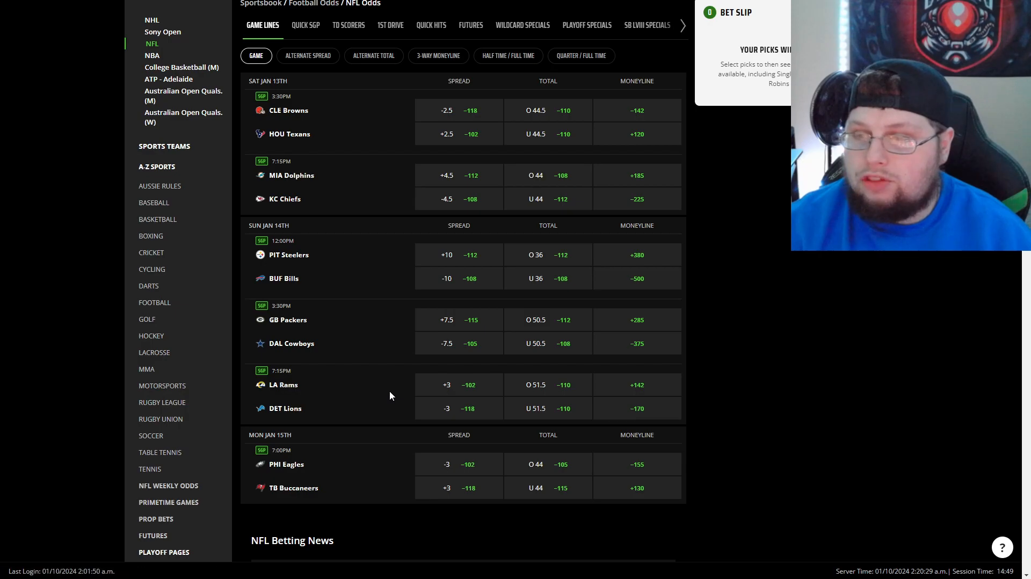
mouse_move(386, 391)
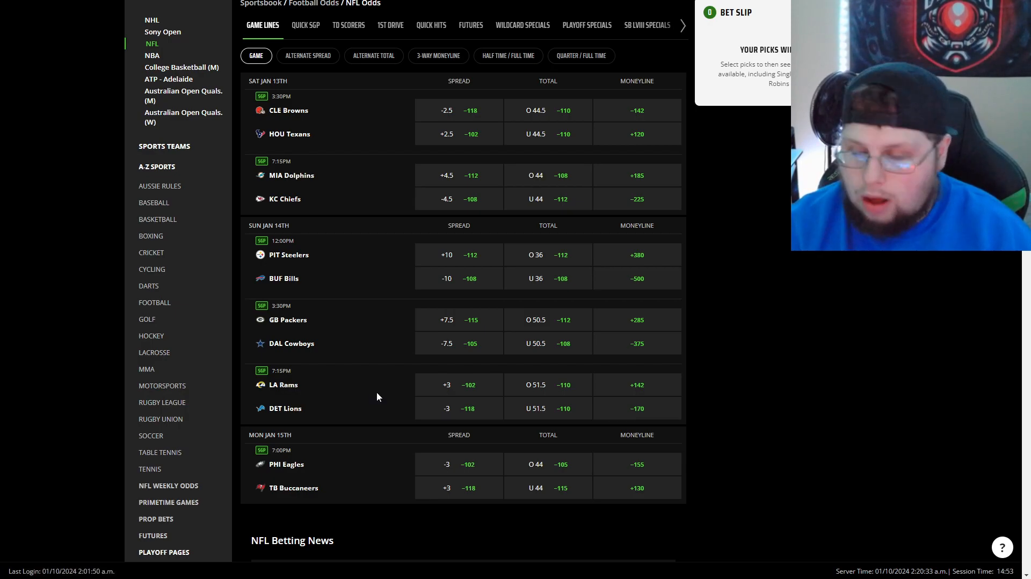
mouse_move(360, 399)
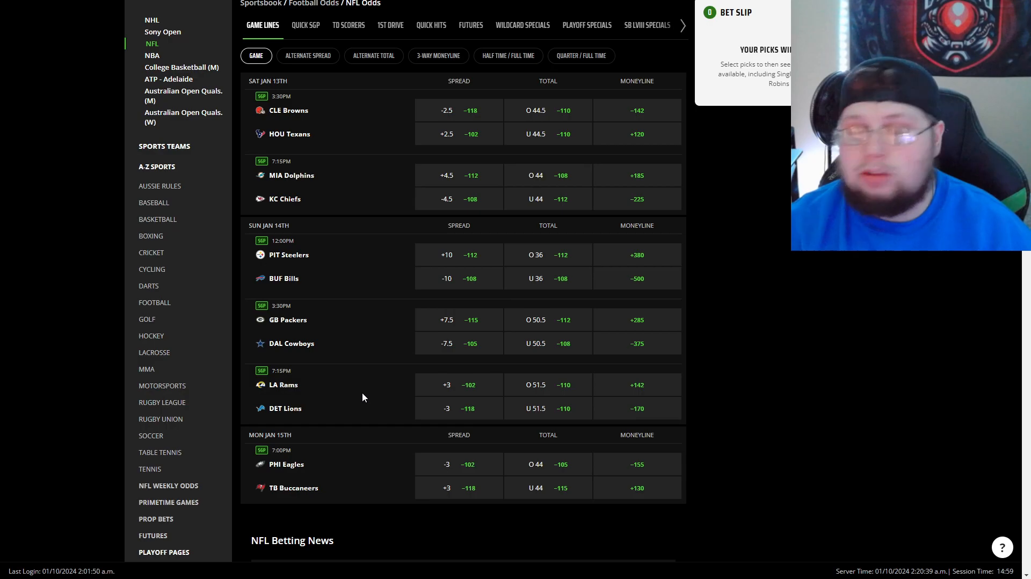
mouse_move(369, 414)
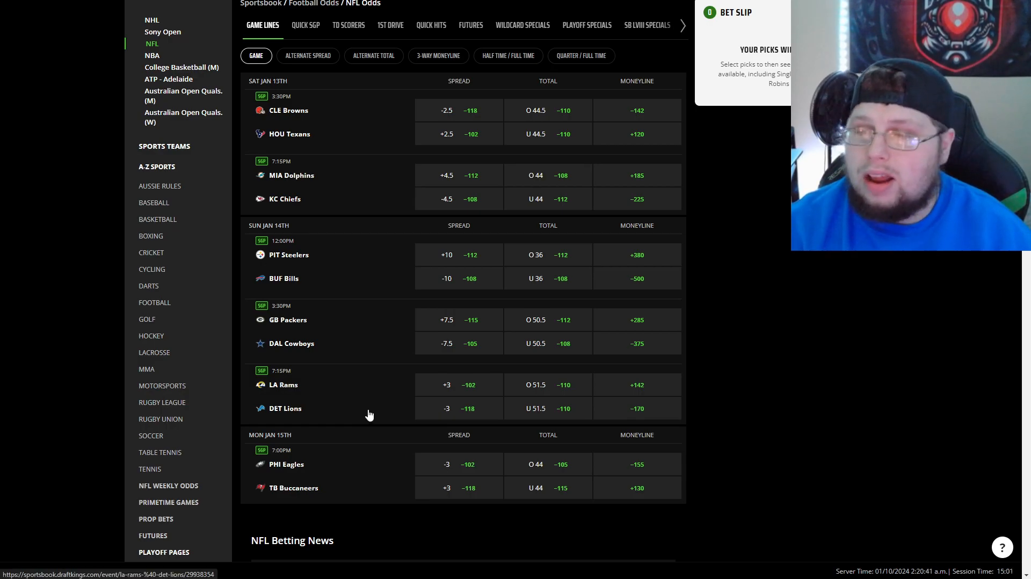
mouse_move(366, 408)
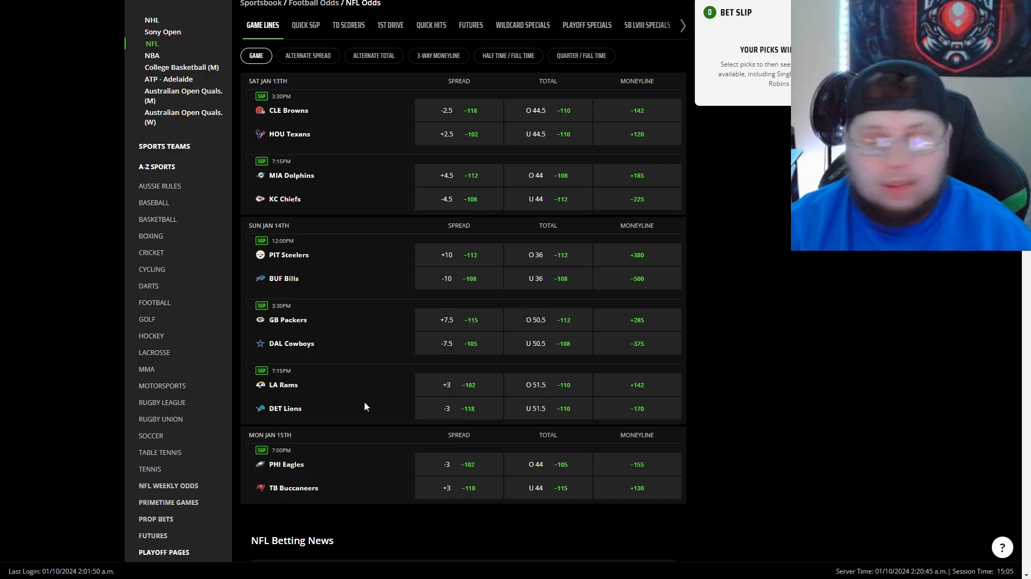
mouse_move(368, 402)
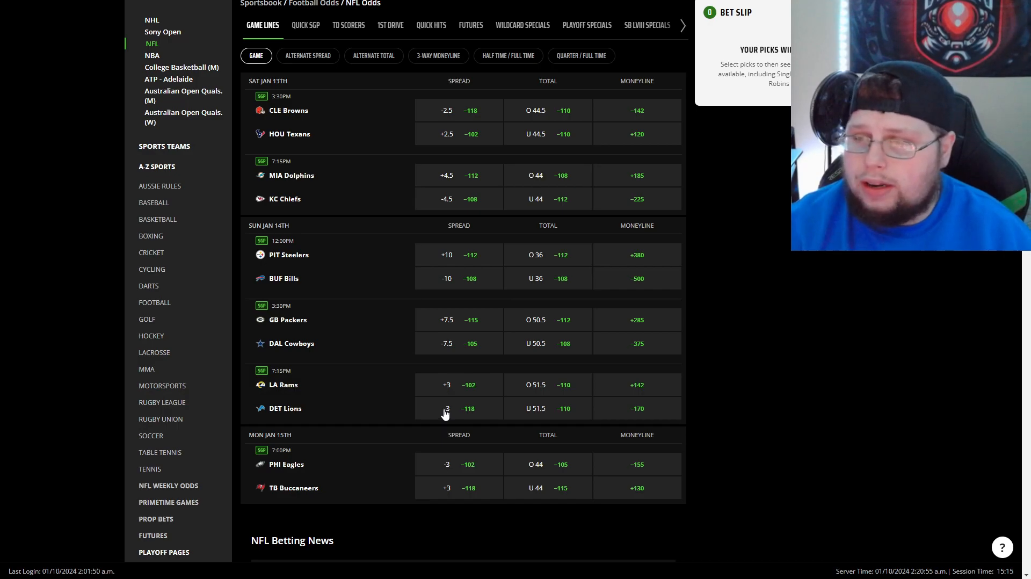
mouse_move(333, 492)
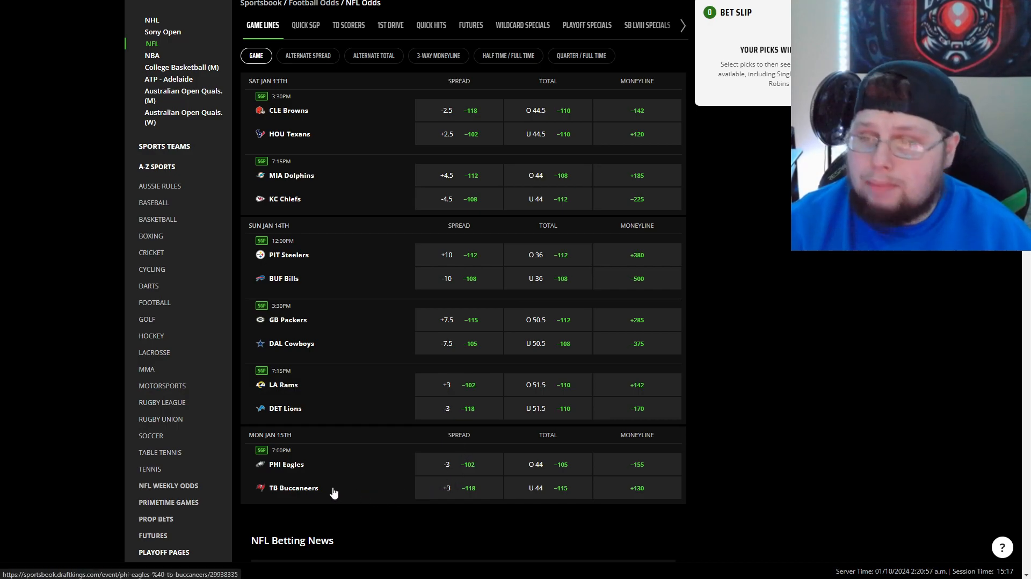
mouse_move(348, 487)
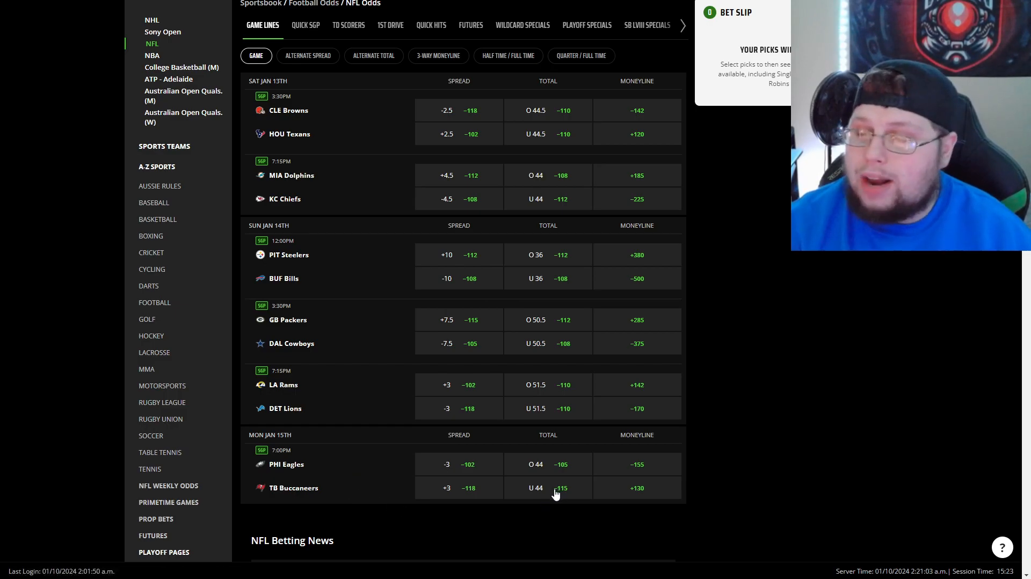
mouse_move(544, 493)
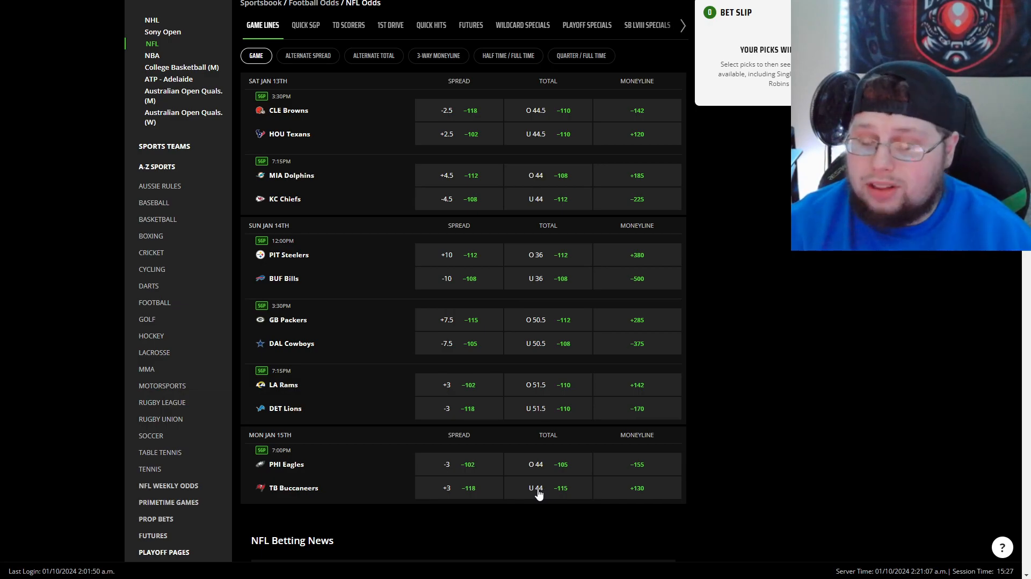
mouse_move(534, 493)
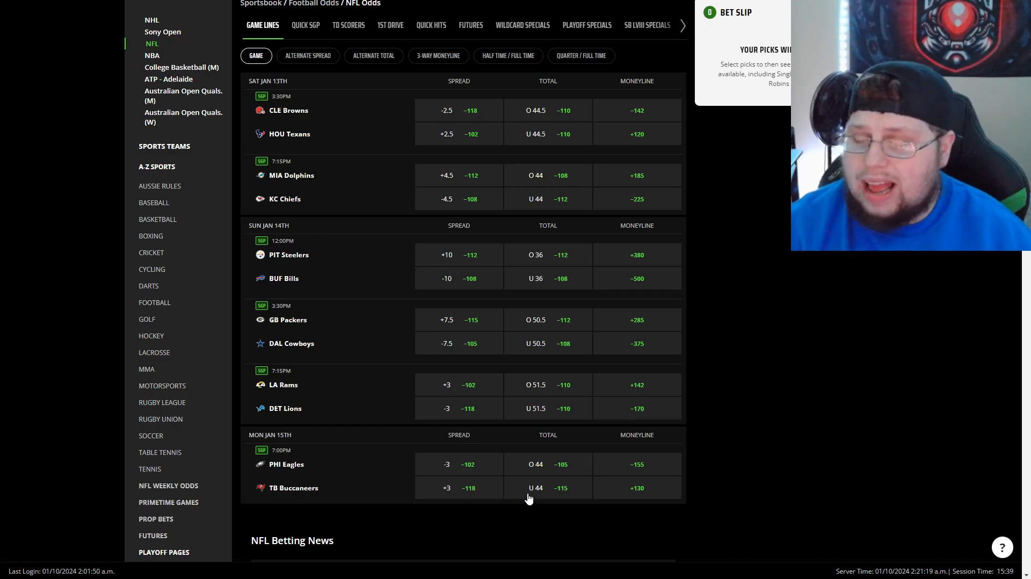
mouse_move(557, 524)
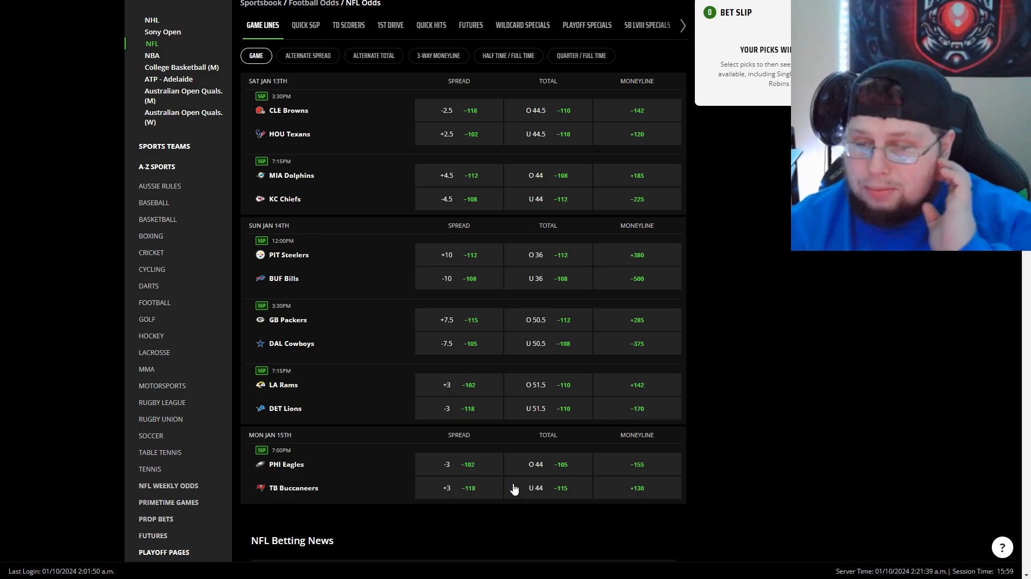
mouse_move(506, 493)
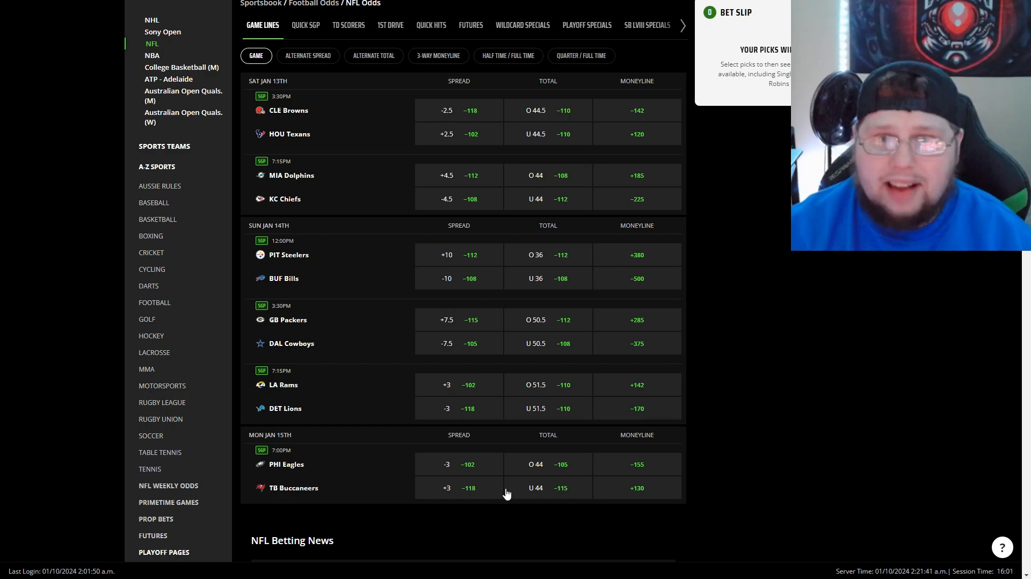
mouse_move(512, 496)
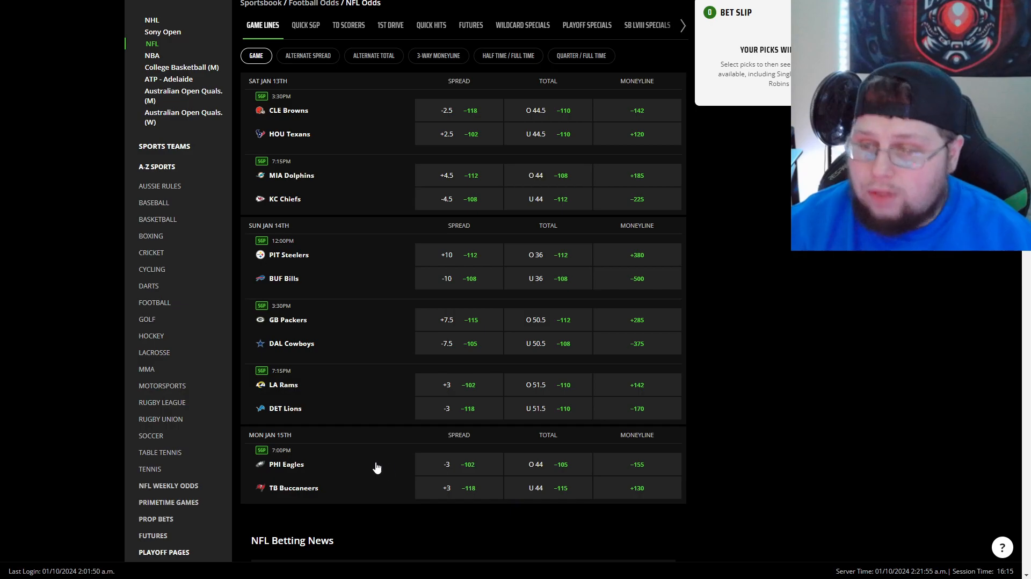
mouse_move(384, 473)
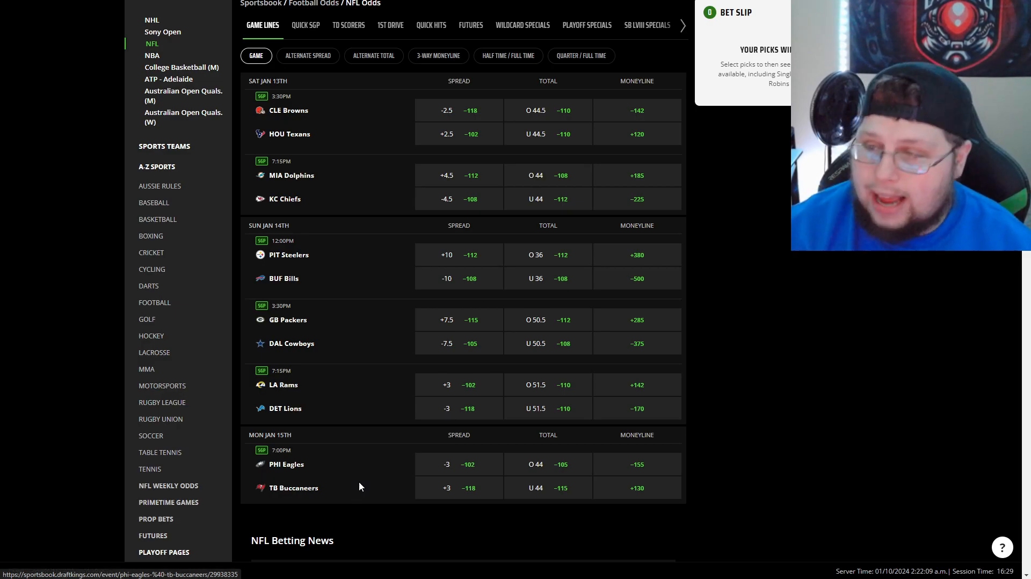
mouse_move(358, 491)
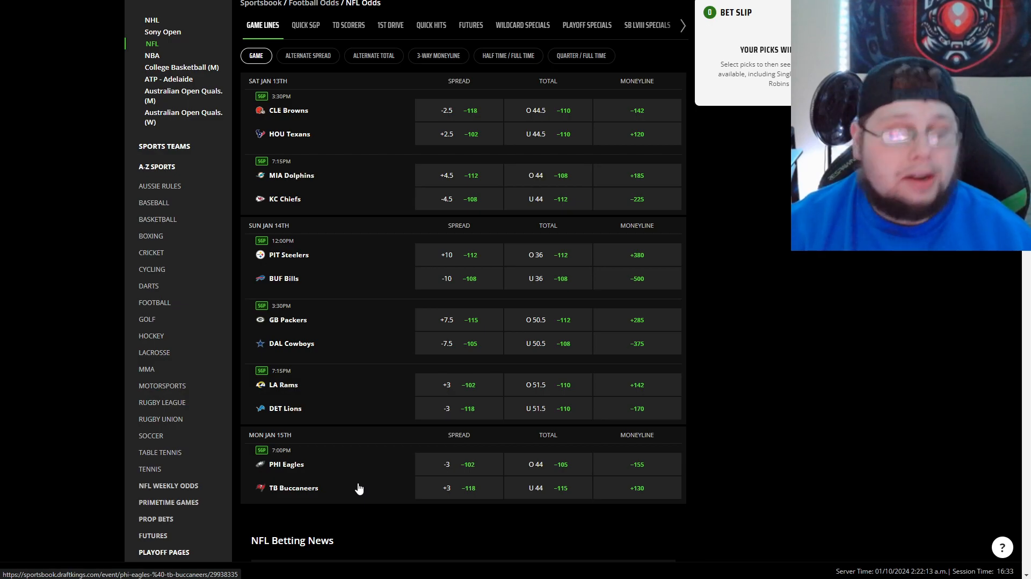
mouse_move(311, 484)
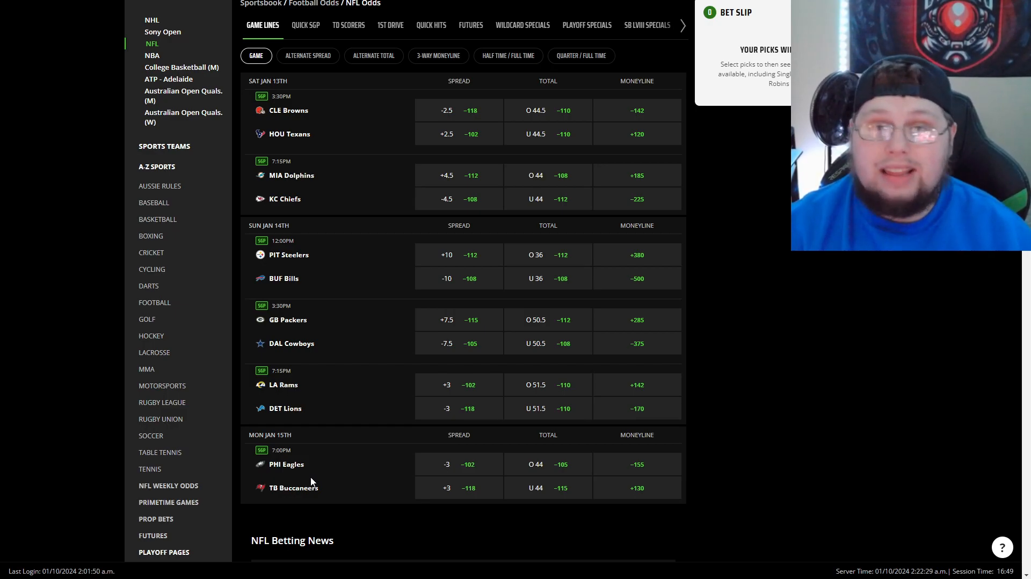
mouse_move(313, 476)
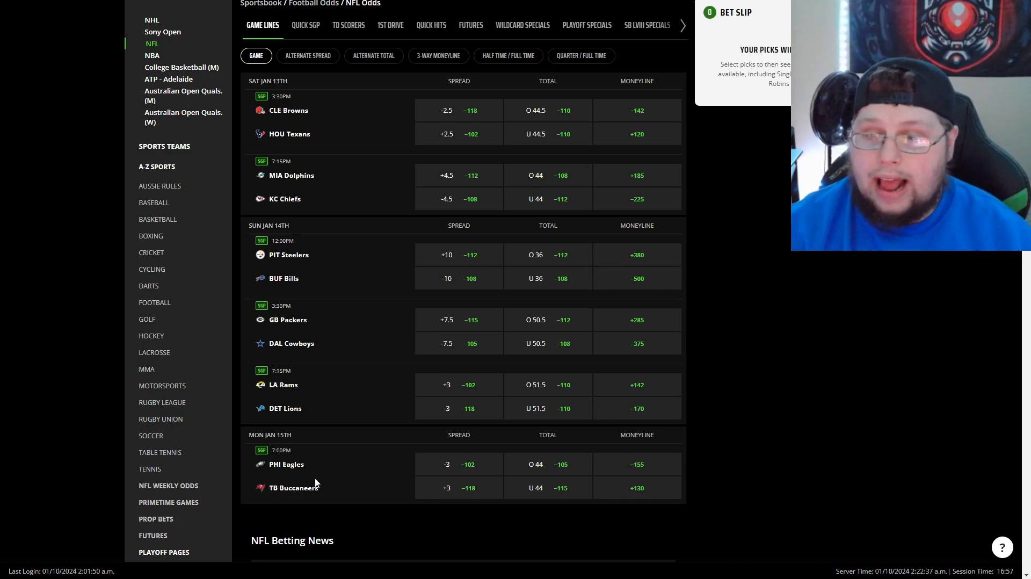
mouse_move(329, 485)
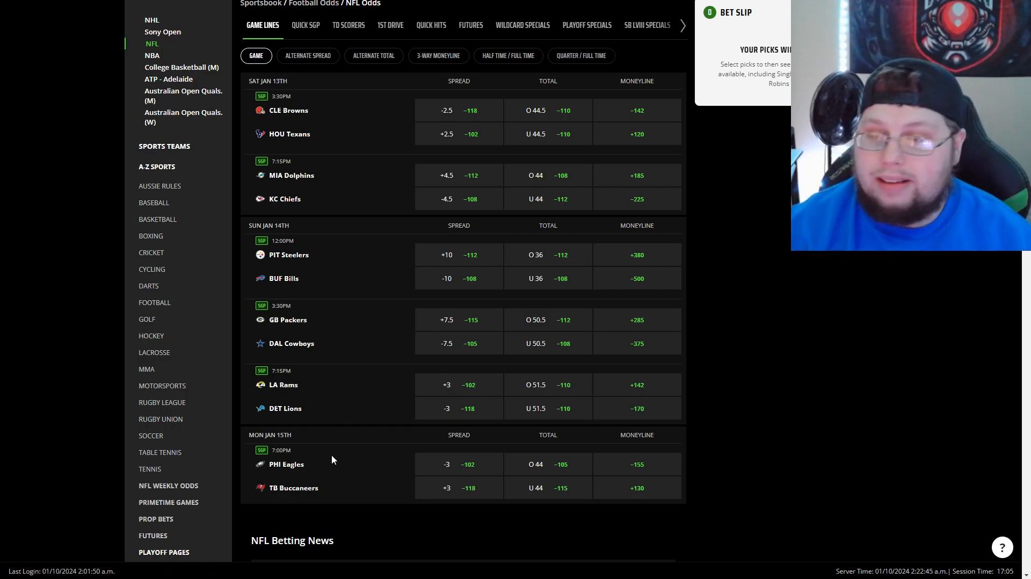
mouse_move(331, 470)
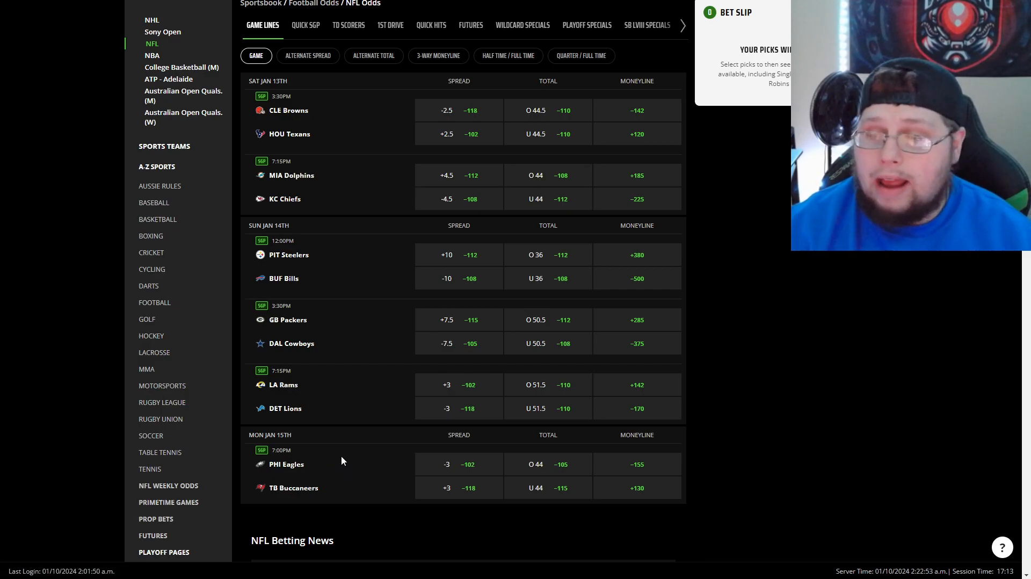
mouse_move(321, 480)
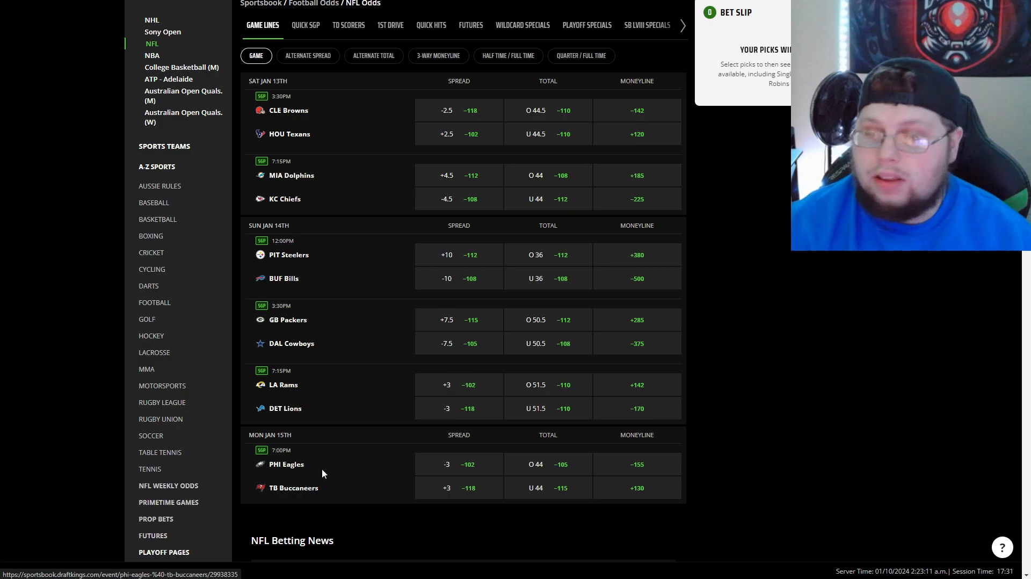
mouse_move(310, 478)
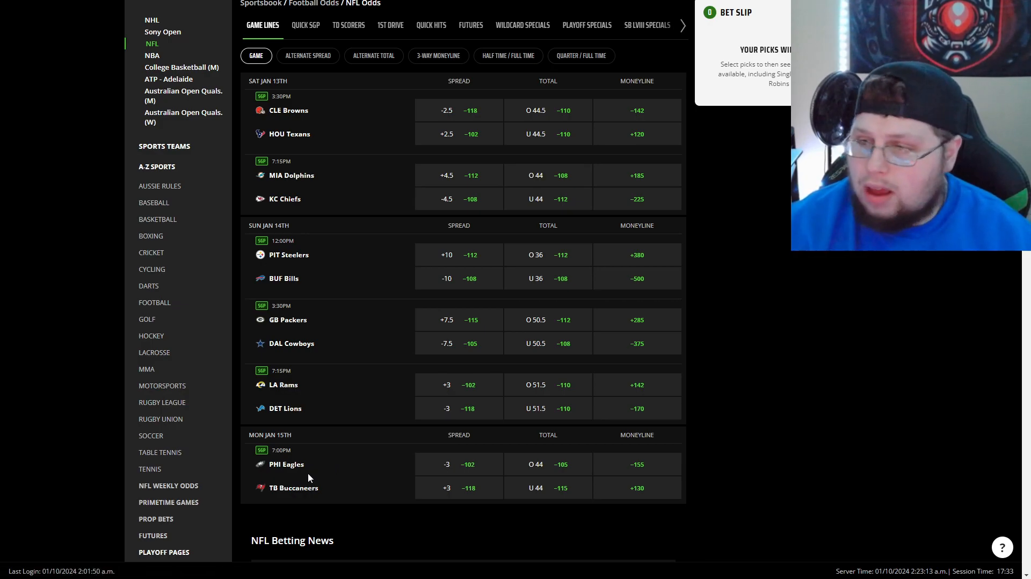
mouse_move(274, 508)
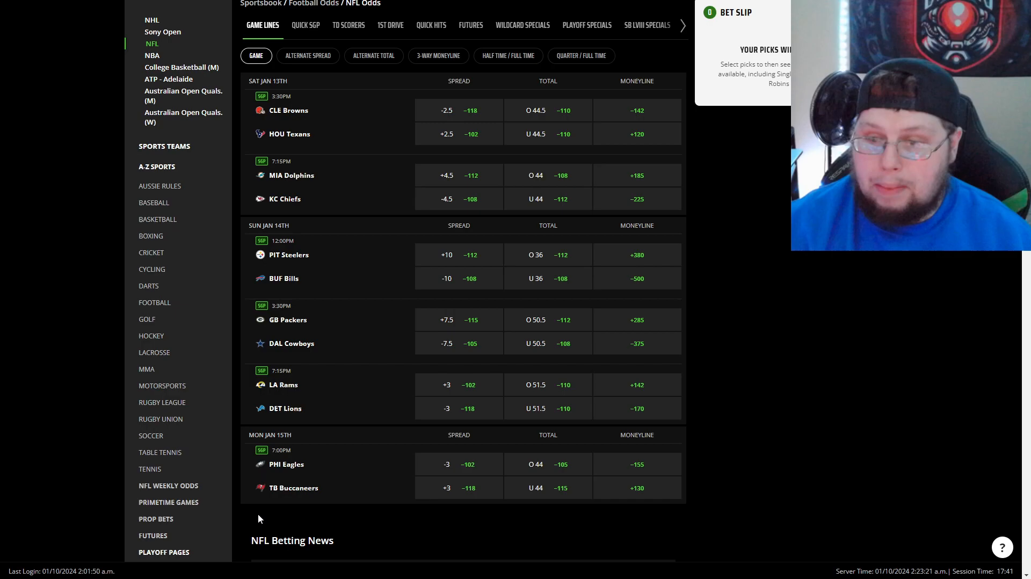
mouse_move(275, 518)
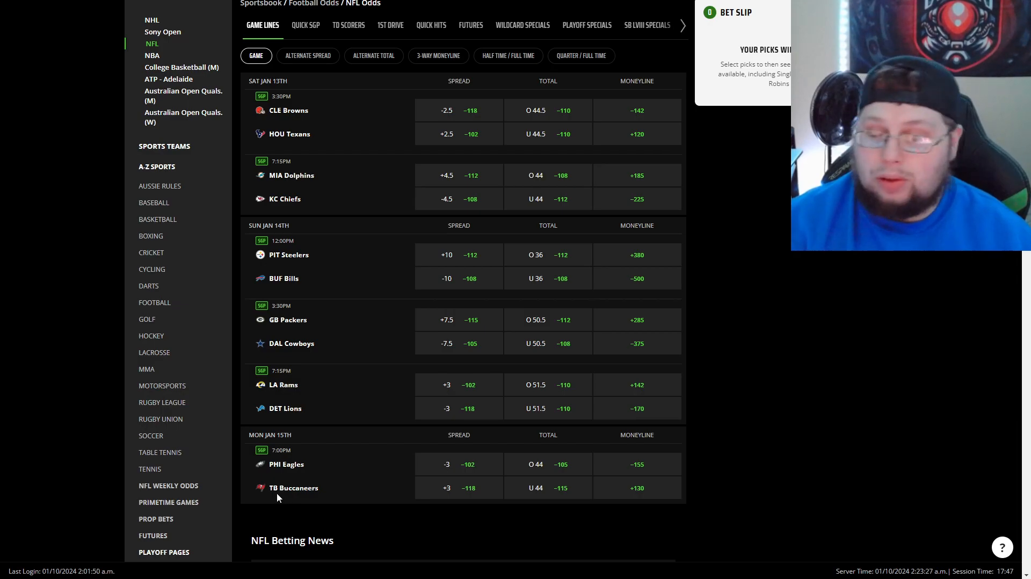
mouse_move(286, 490)
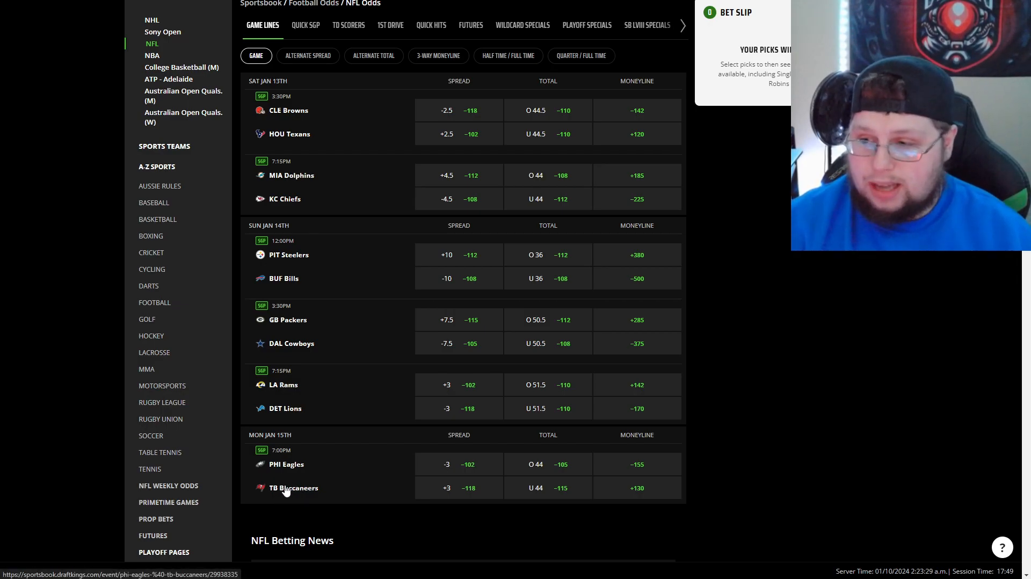
mouse_move(312, 464)
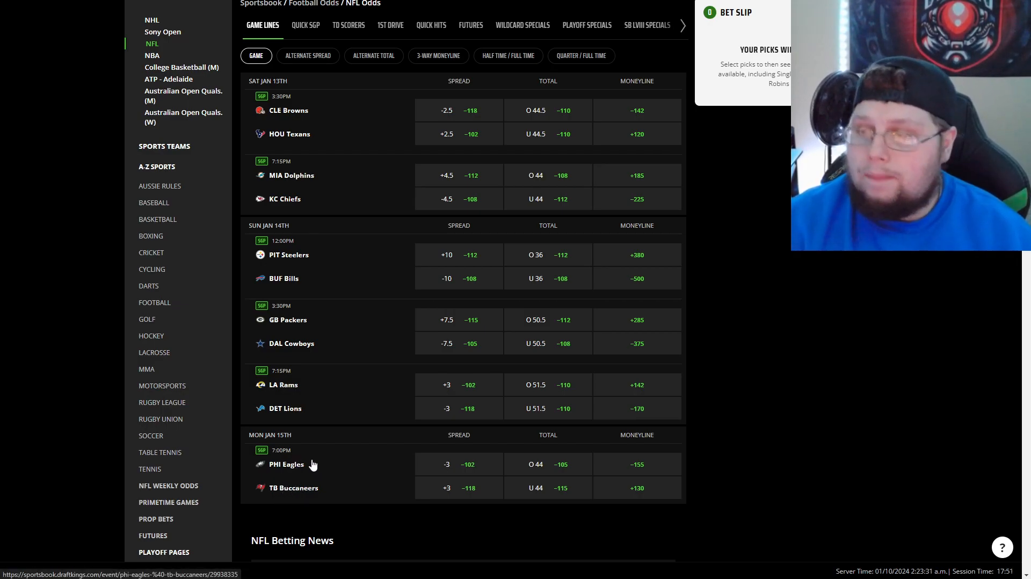
mouse_move(334, 475)
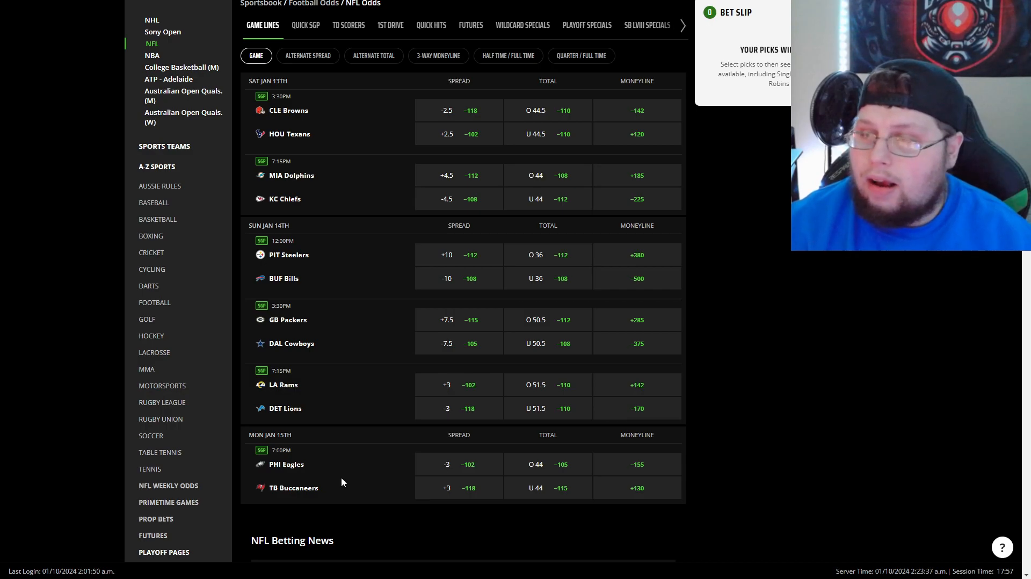
mouse_move(334, 473)
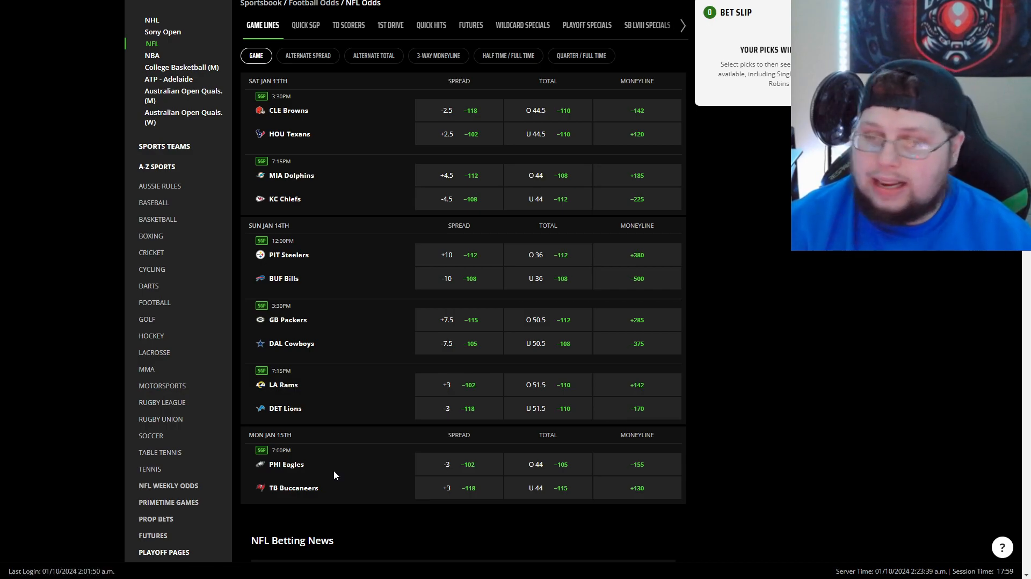
mouse_move(297, 495)
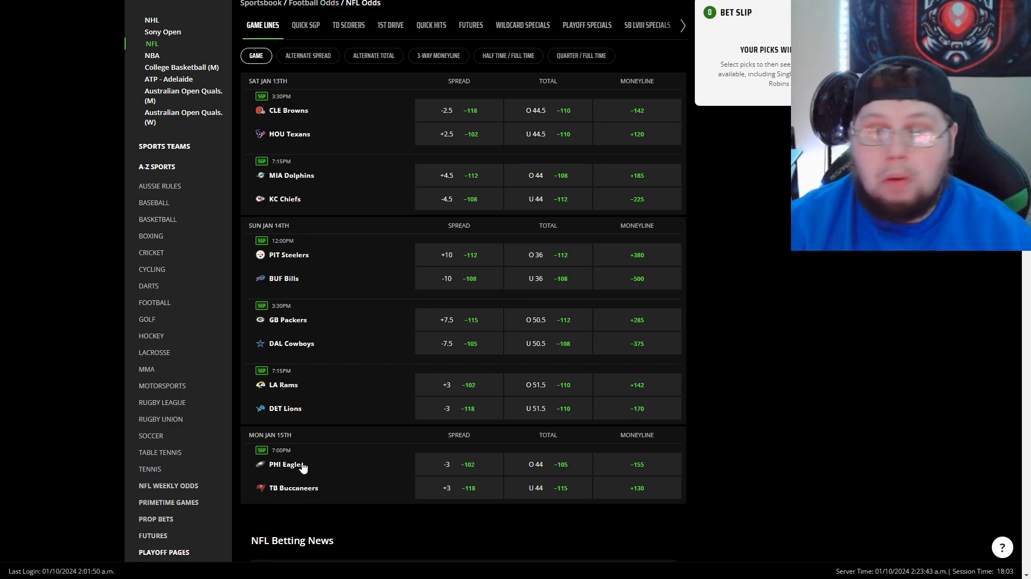
mouse_move(294, 469)
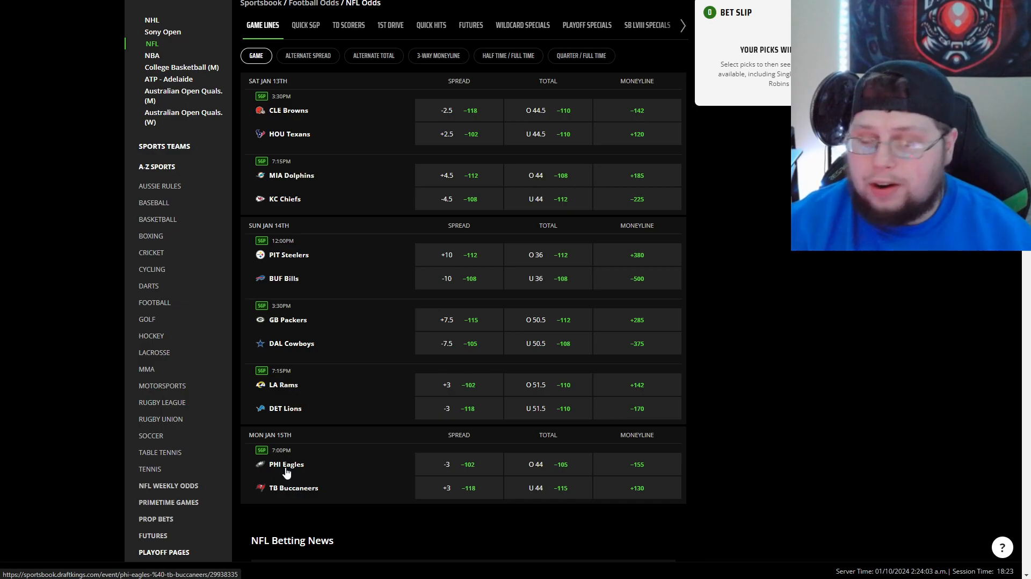
mouse_move(275, 492)
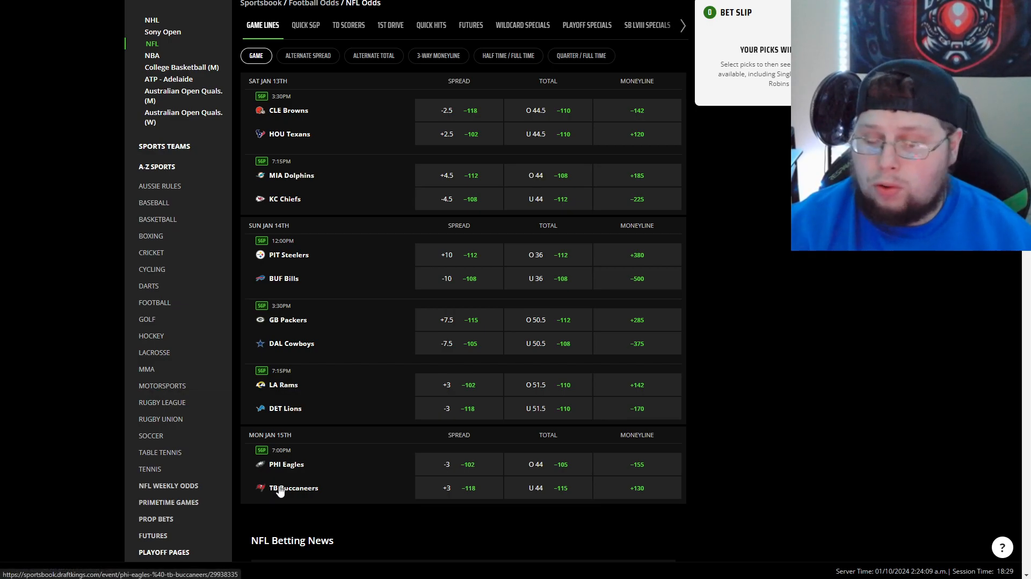
mouse_move(286, 470)
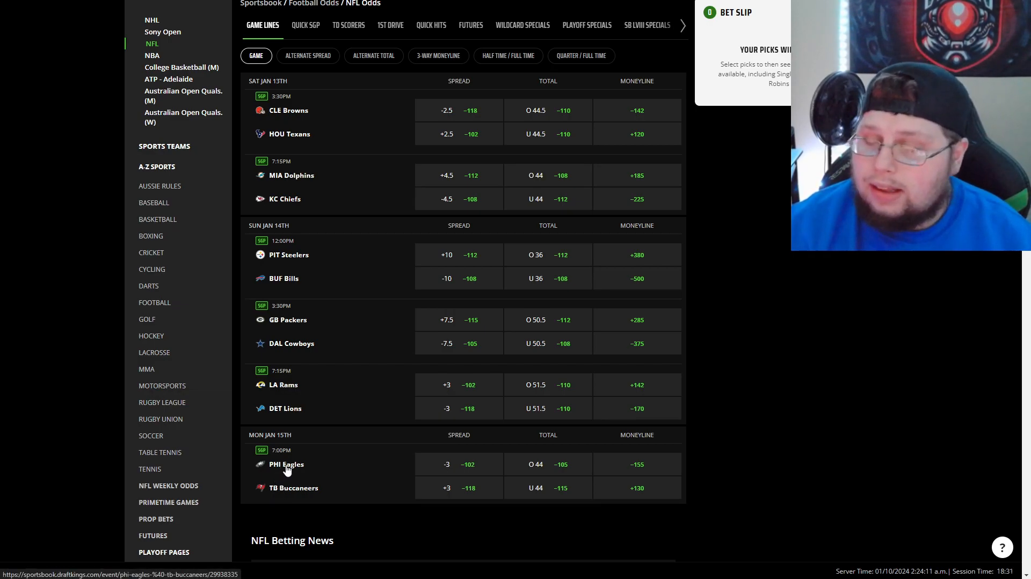
mouse_move(272, 480)
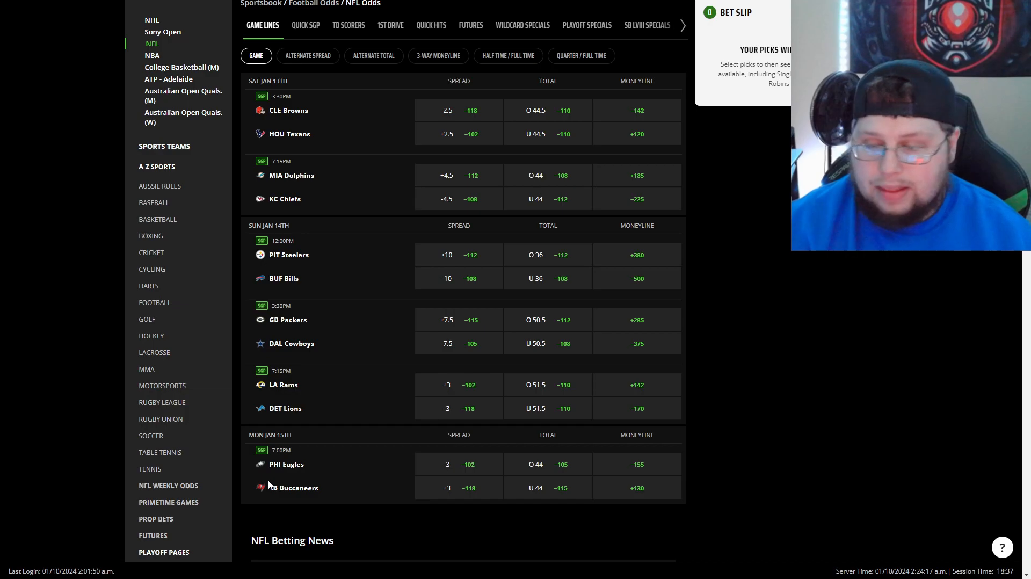
mouse_move(284, 492)
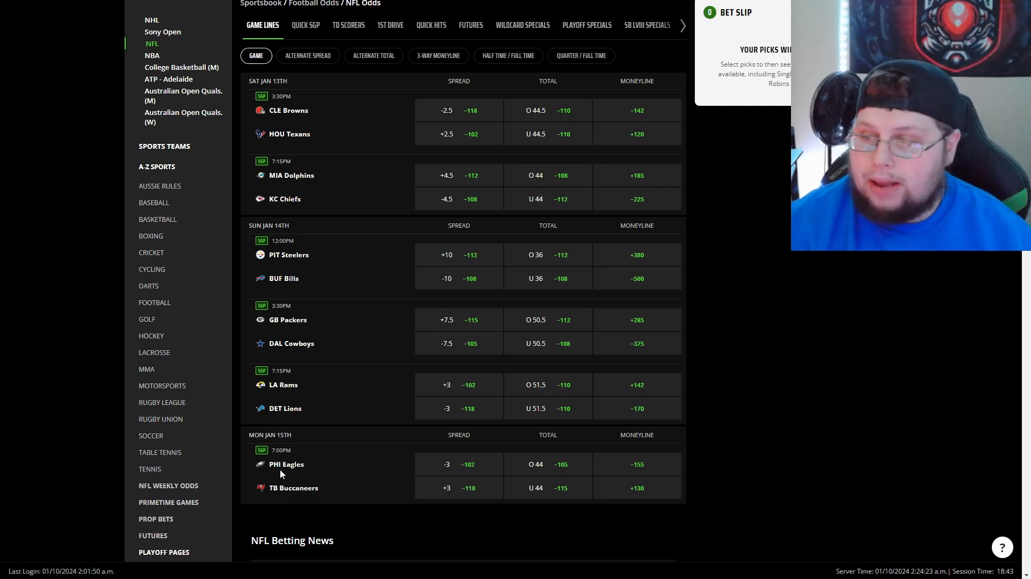
mouse_move(276, 477)
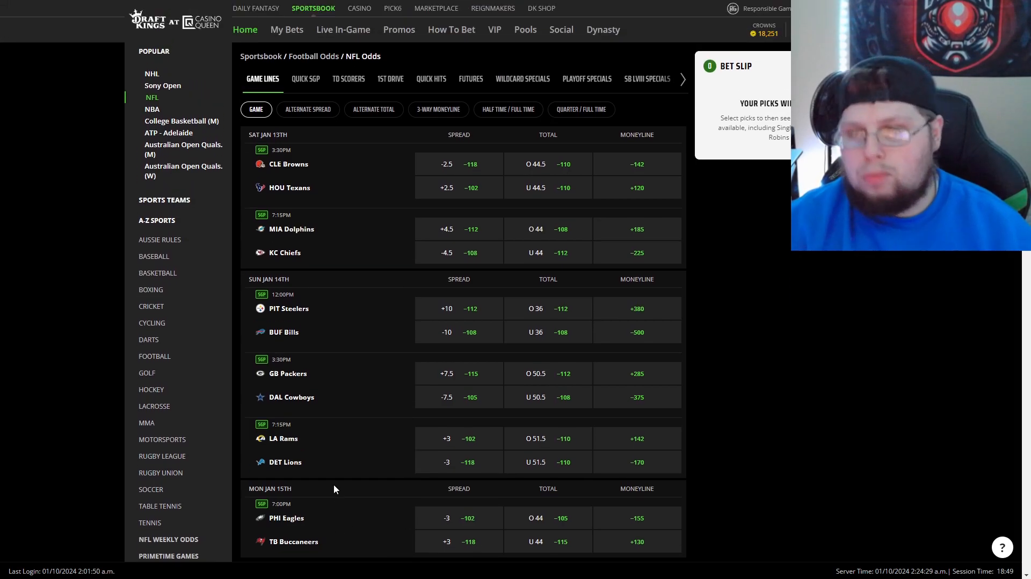
mouse_move(337, 500)
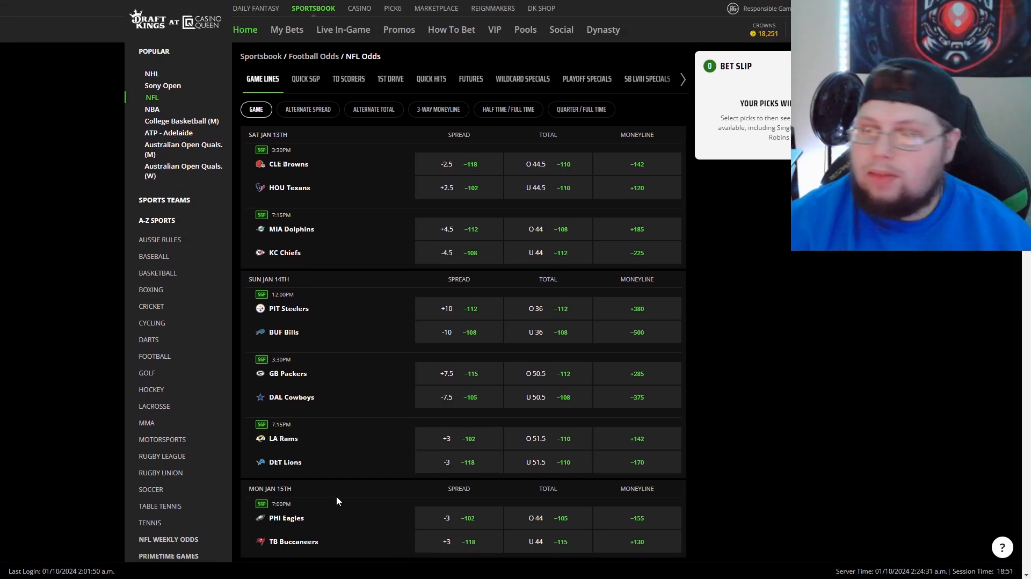
scroll("down", 3)
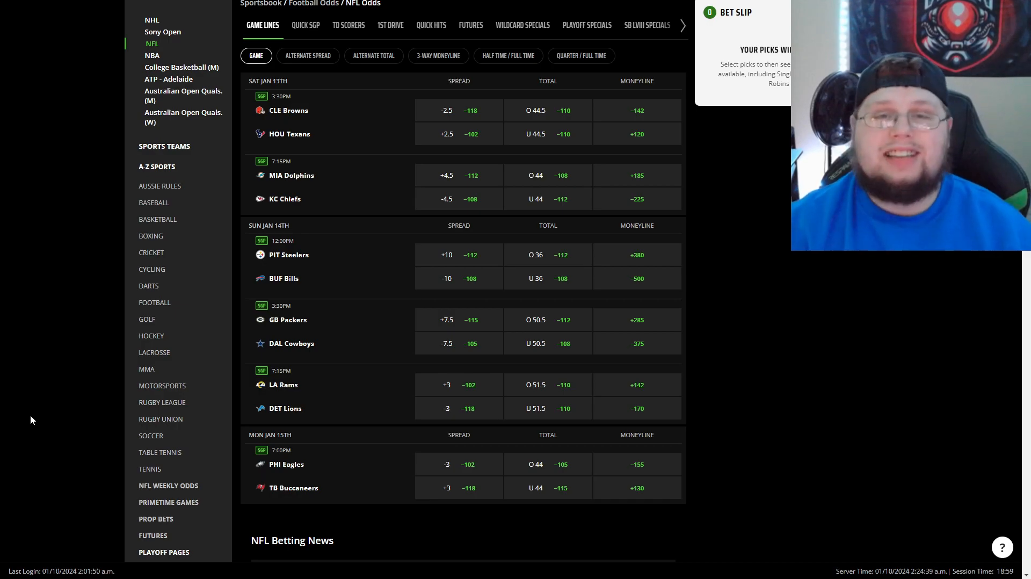
mouse_move(33, 399)
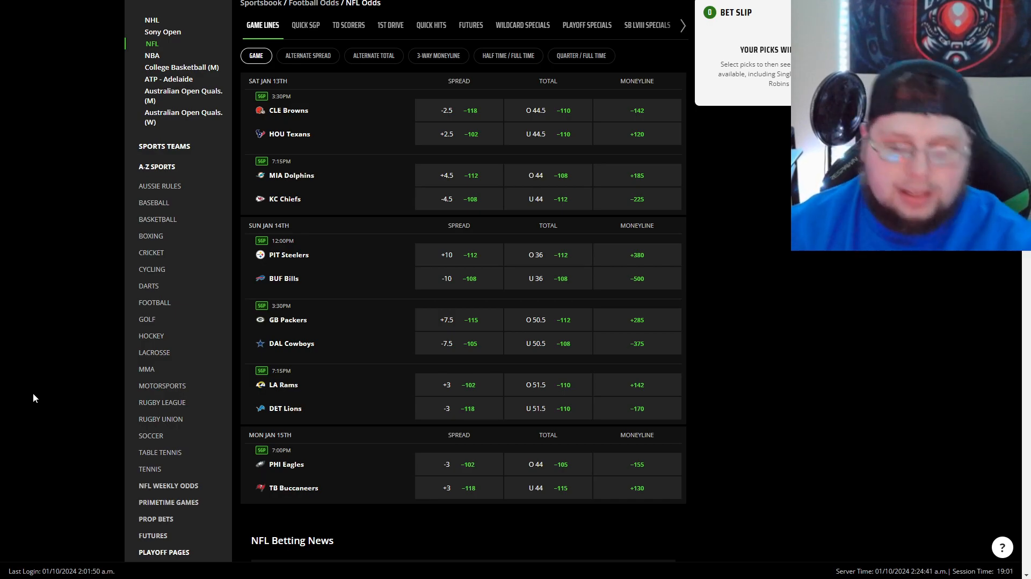